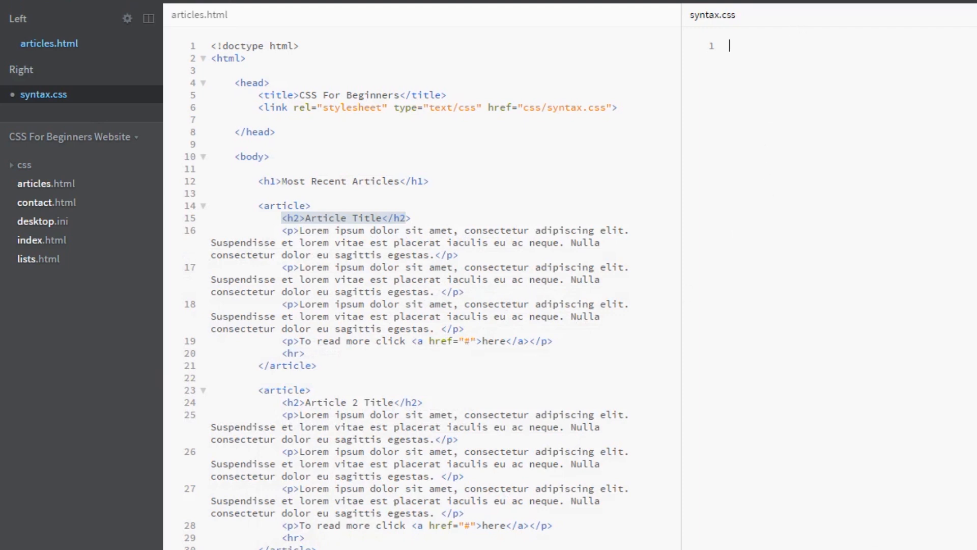
mouse_move(432, 288)
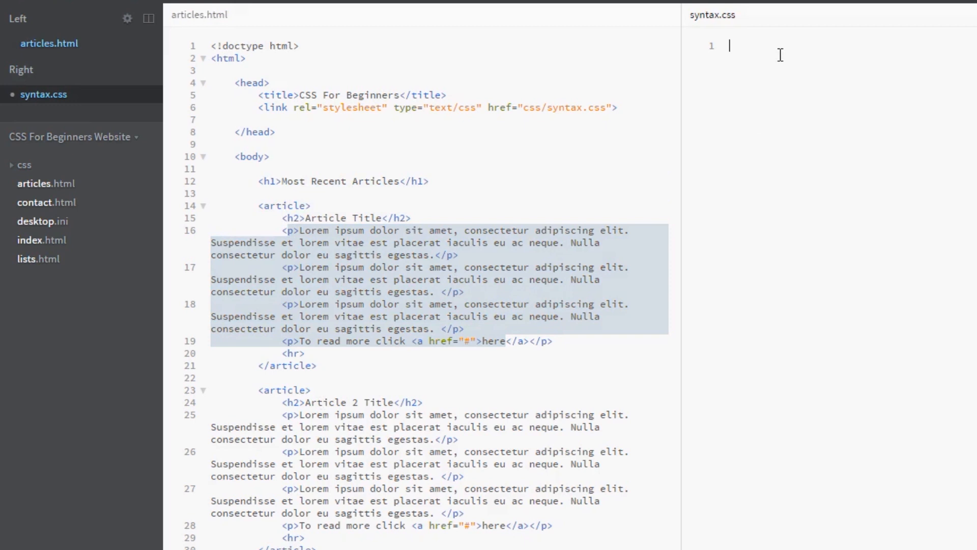
Add empty h1, h2 and p rules to syntax.css, each opened onto separate lines
type("h")
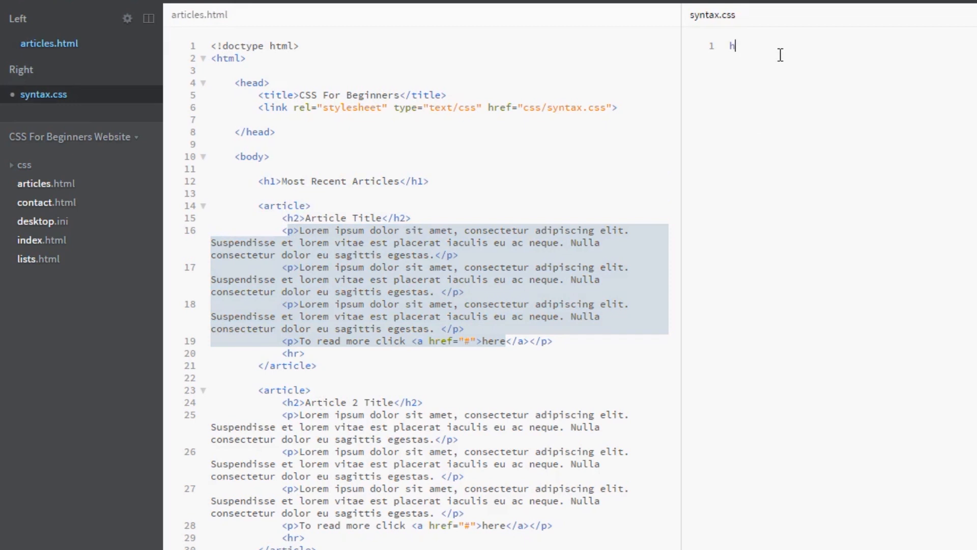
type("1{}")
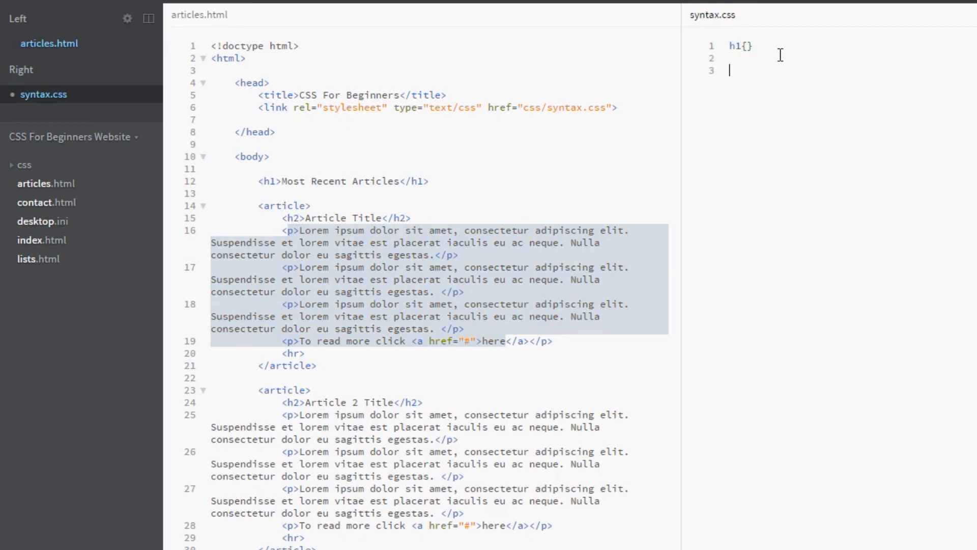
type("h2{}")
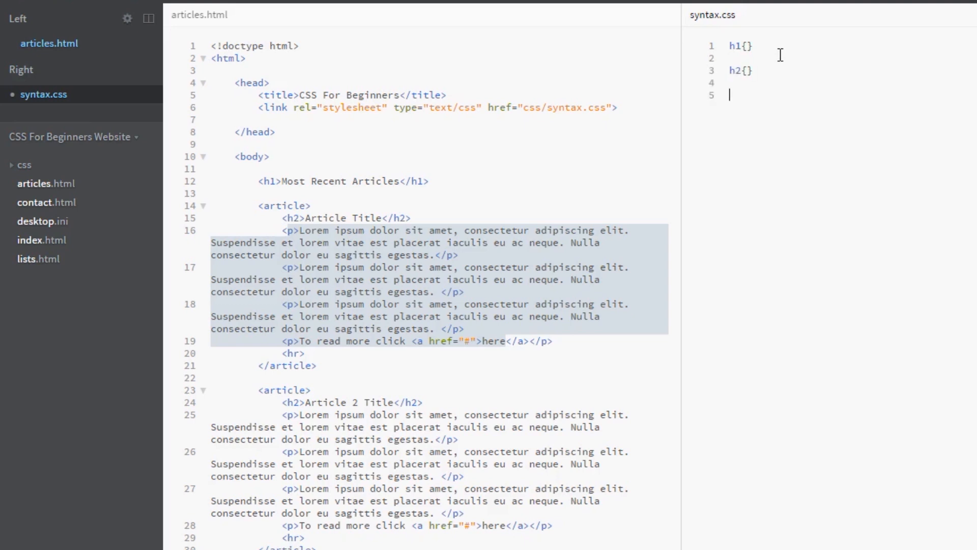
type("p{}")
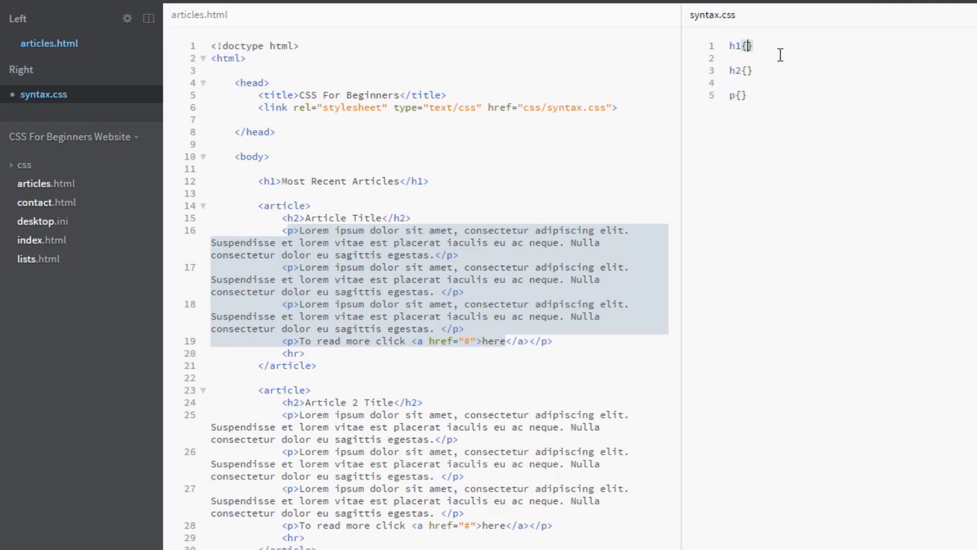
key("Enter")
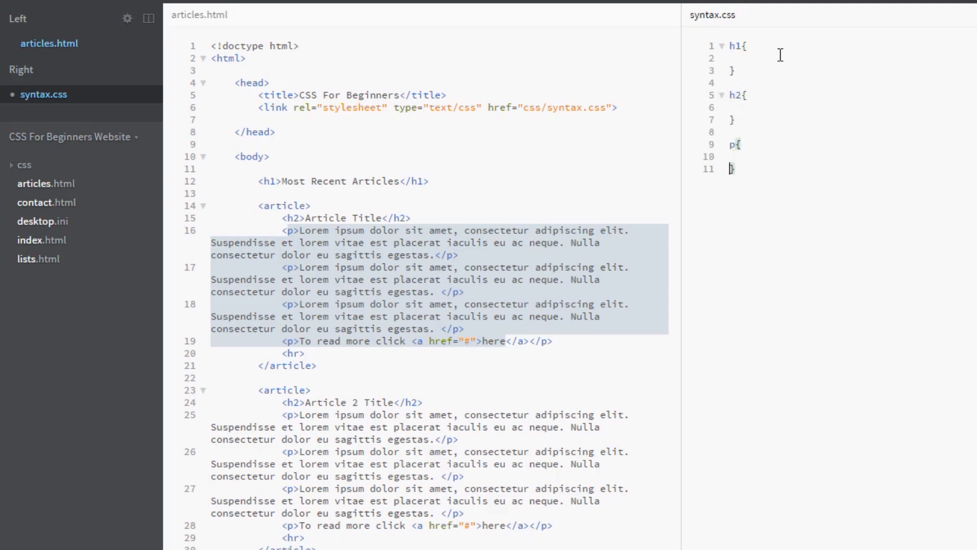
Give the h1 rule font-size: 48px using the code hint for the property
left_click(740, 57)
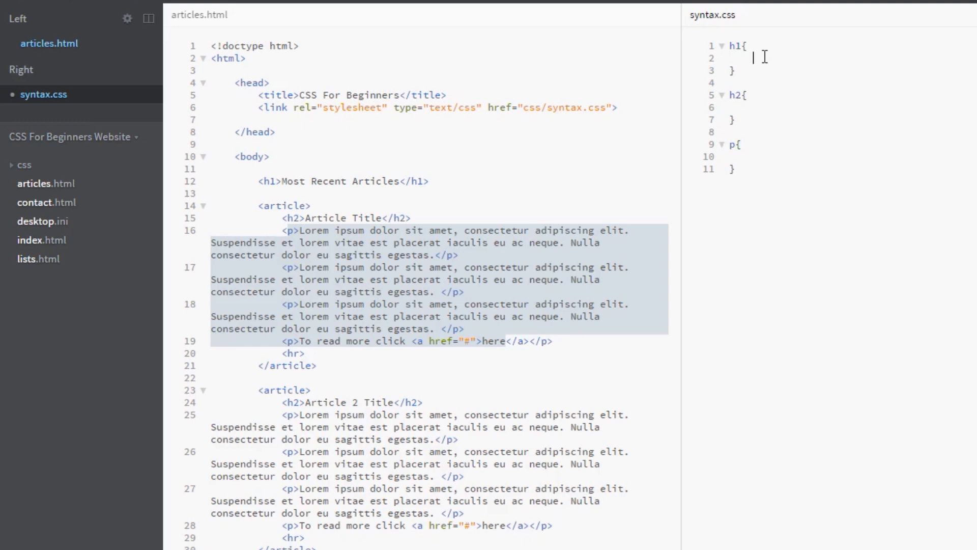
type("font-size:")
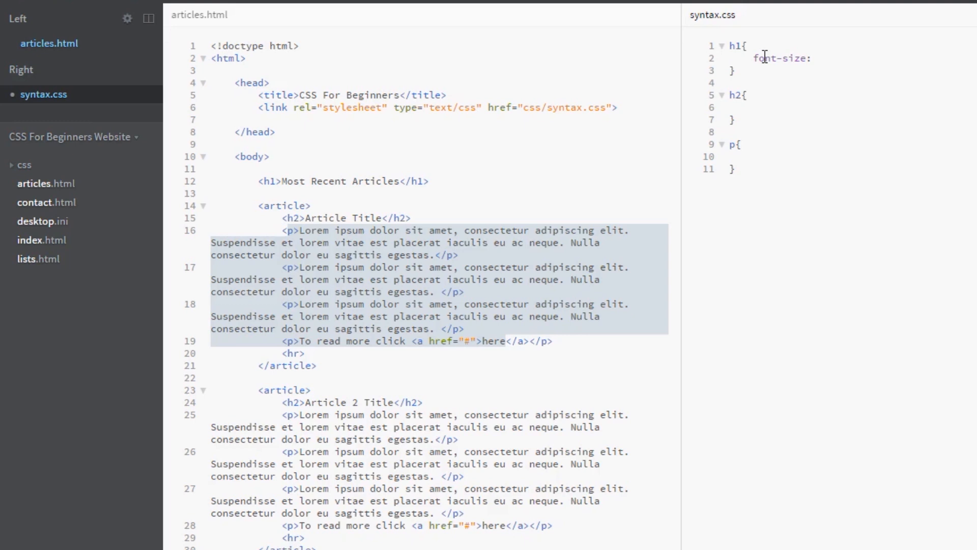
left_click(818, 58)
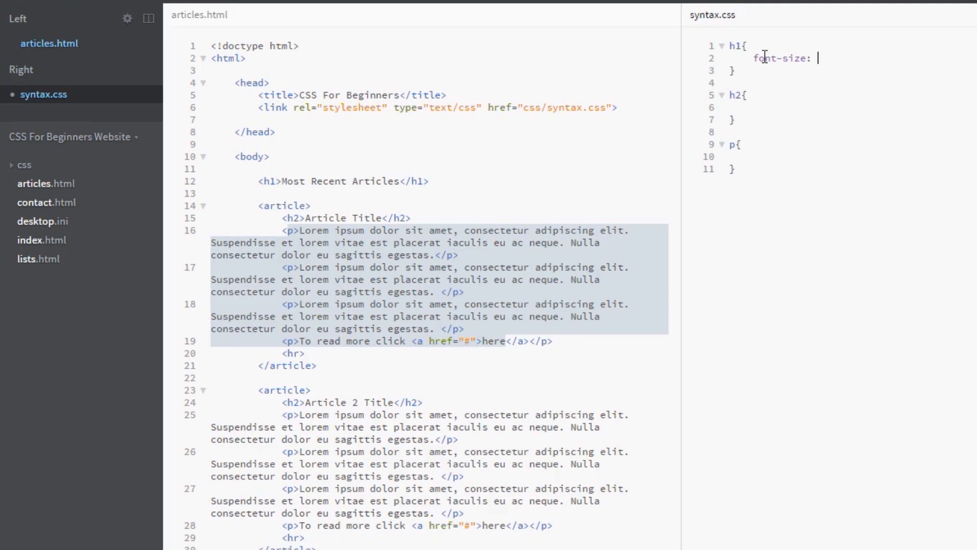
type("4")
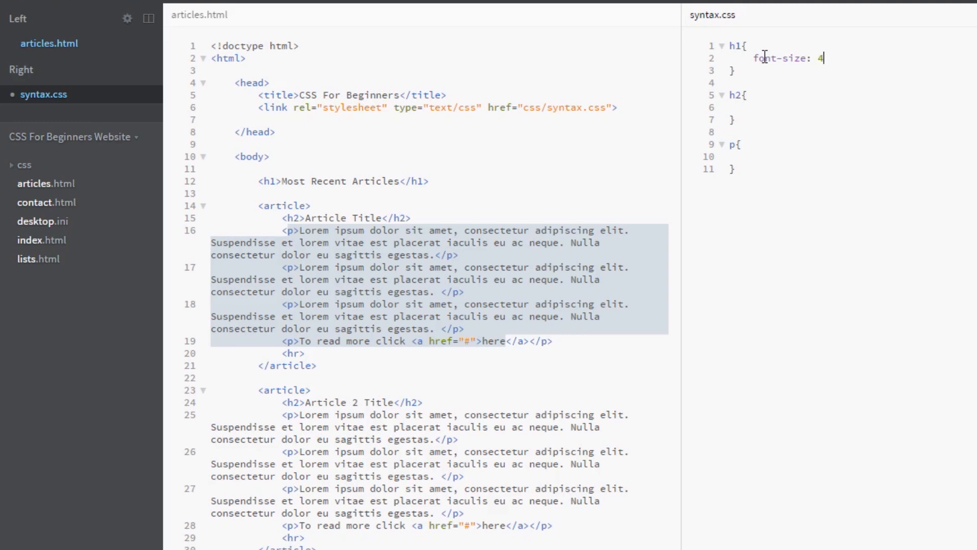
type("8px;")
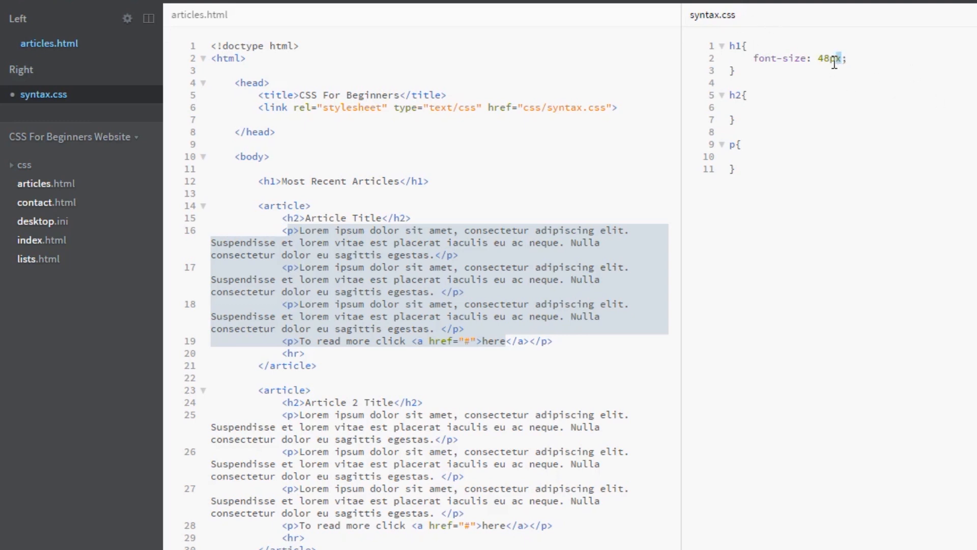
mouse_move(884, 59)
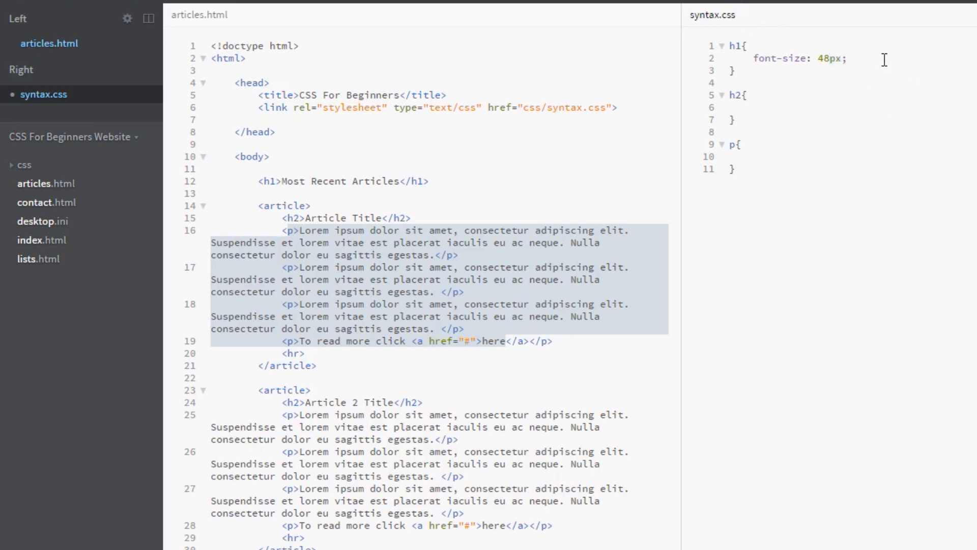
mouse_move(746, 58)
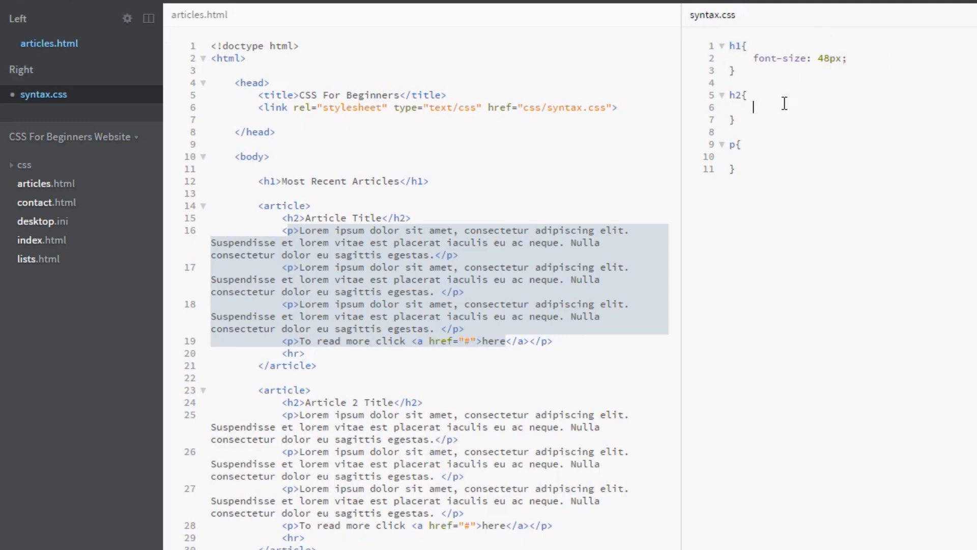
Add the remaining font-size declarations, ending with 16px on the p rule
type("font-size: 32px;")
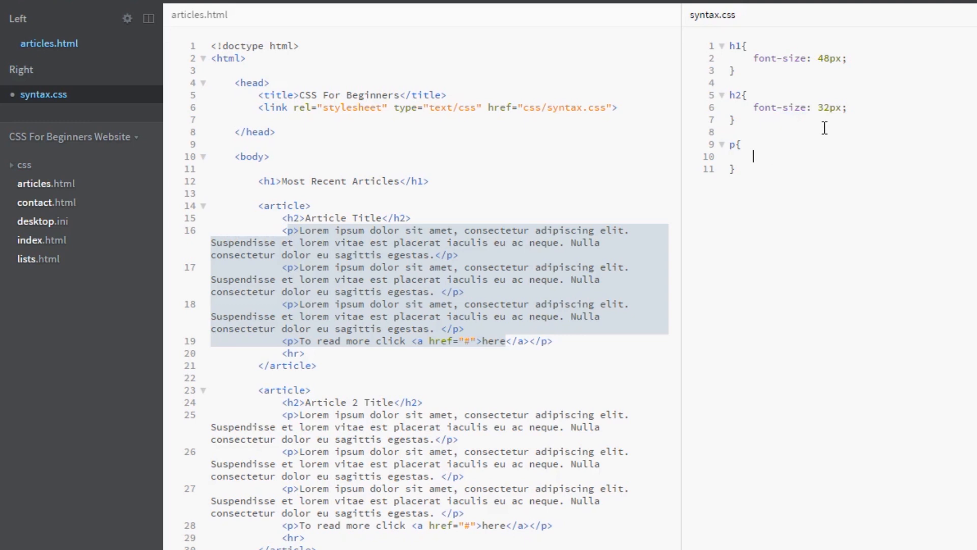
type("font-size")
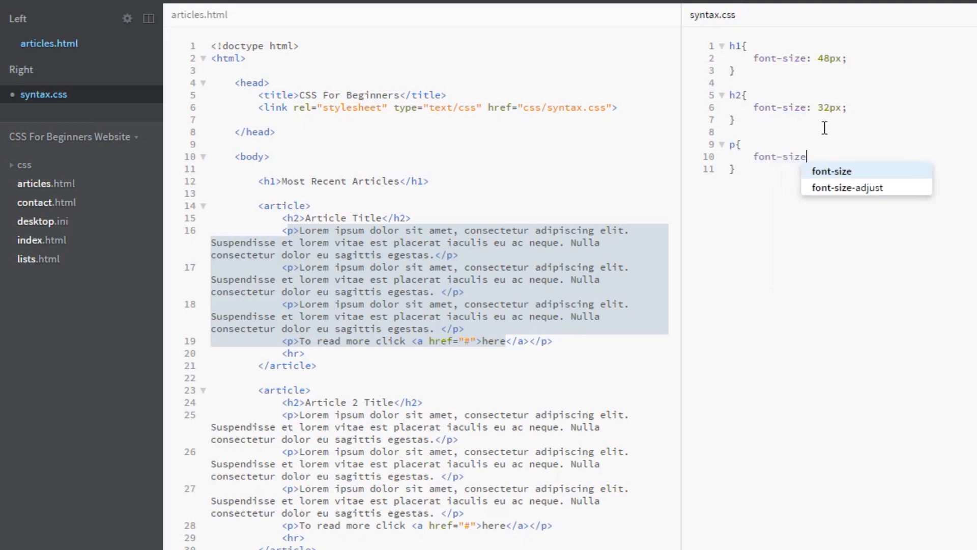
type(": 16px;")
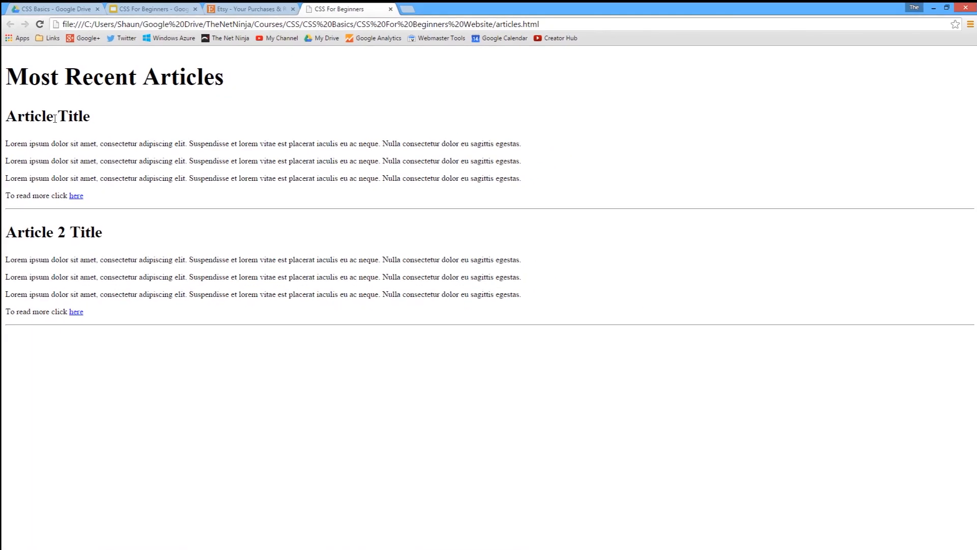
Inspect the main heading, a paragraph and the Most Recent Articles heading in Chrome DevTools
left_click_drag(34, 161, 85, 196)
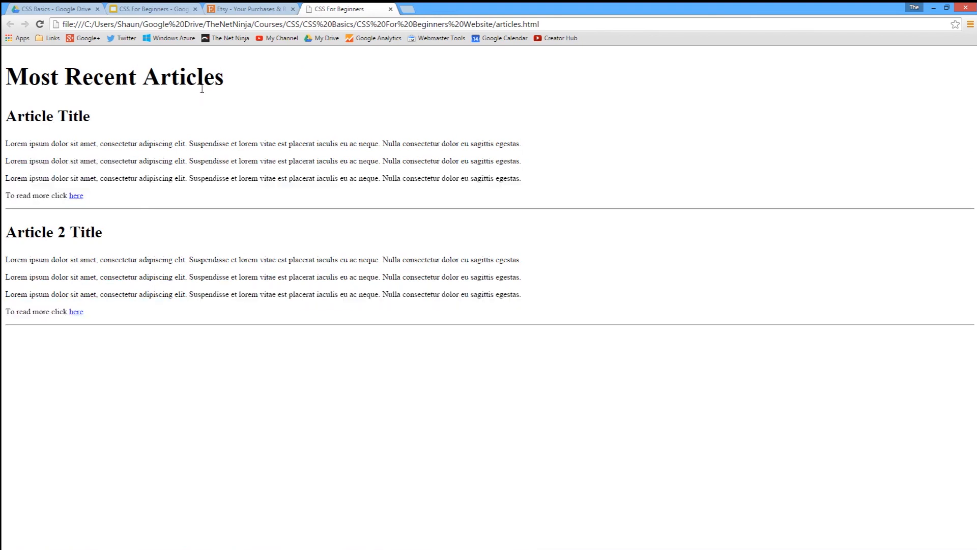
right_click(202, 86)
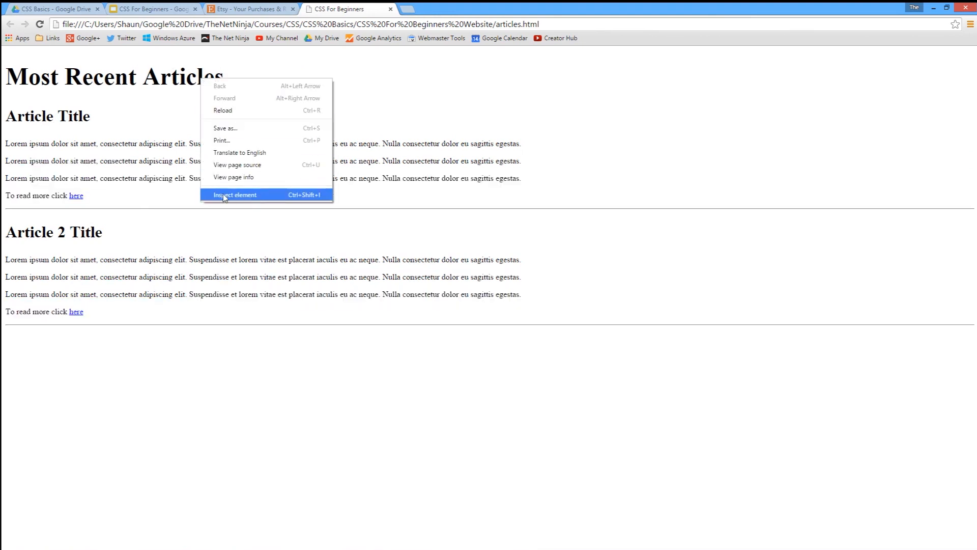
left_click(235, 195)
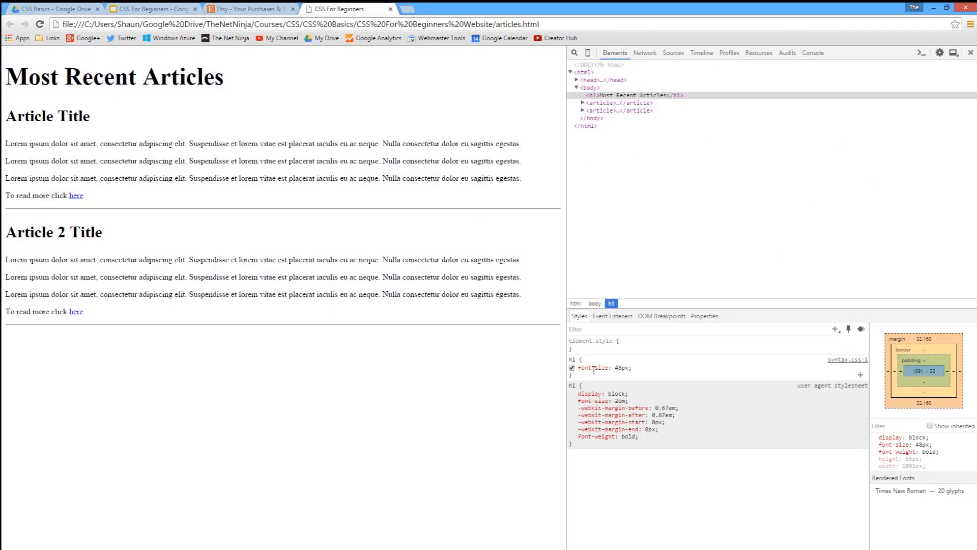
mouse_move(707, 363)
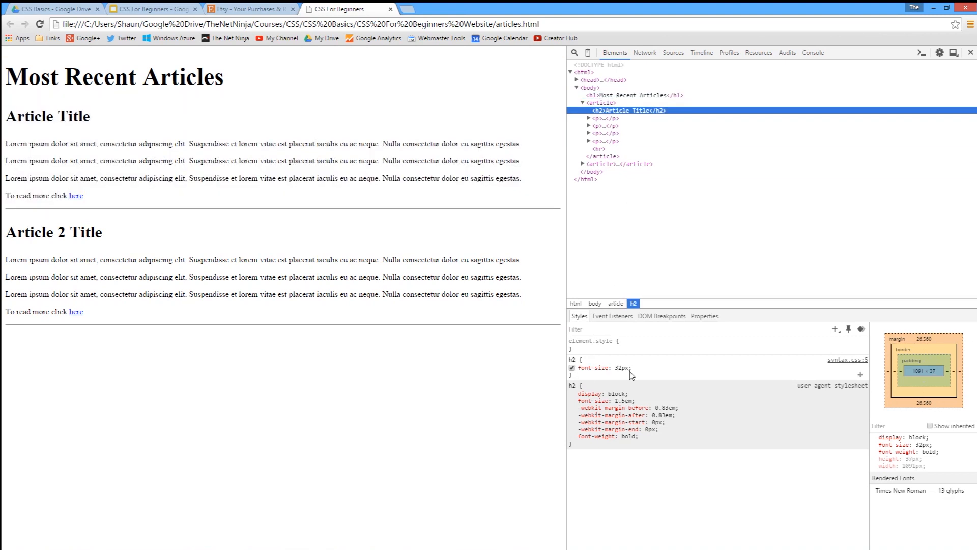
left_click(603, 126)
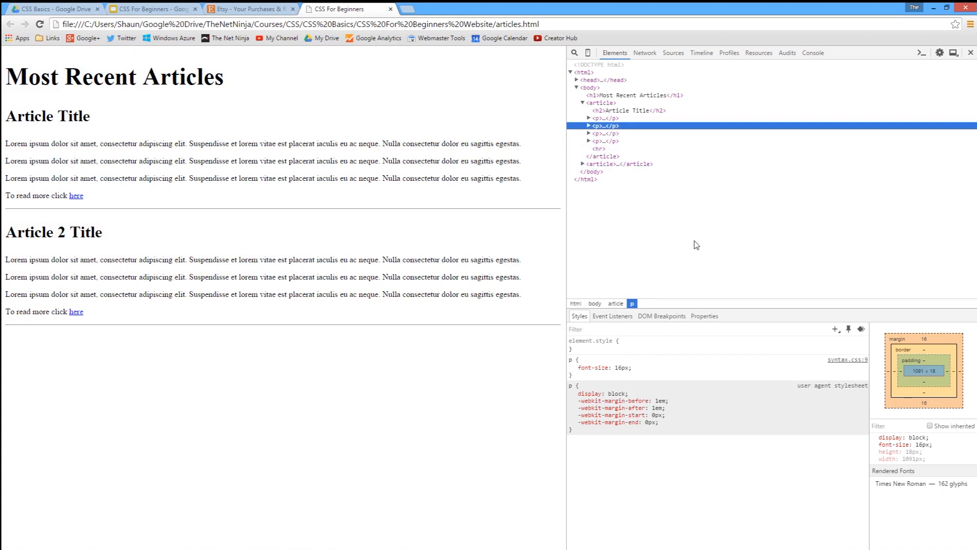
mouse_move(634, 94)
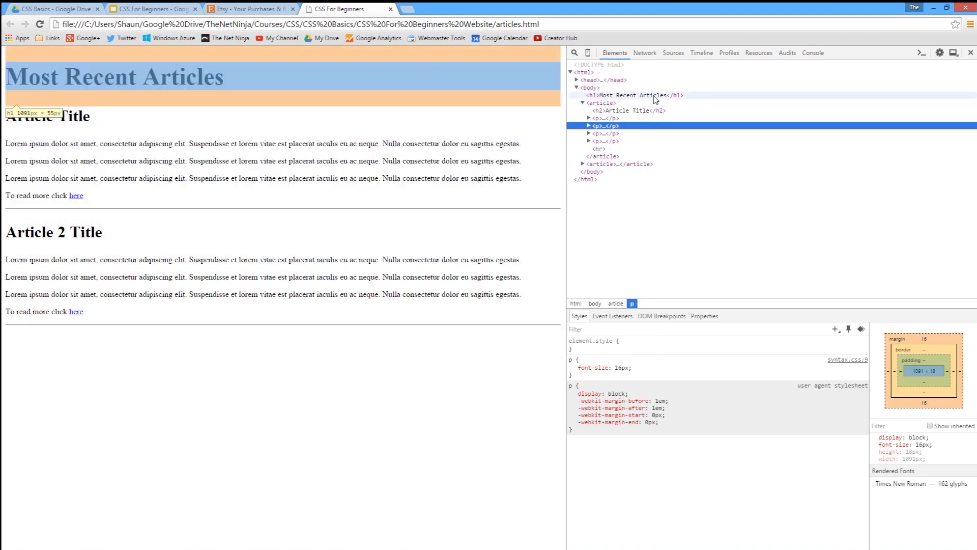
left_click(632, 95)
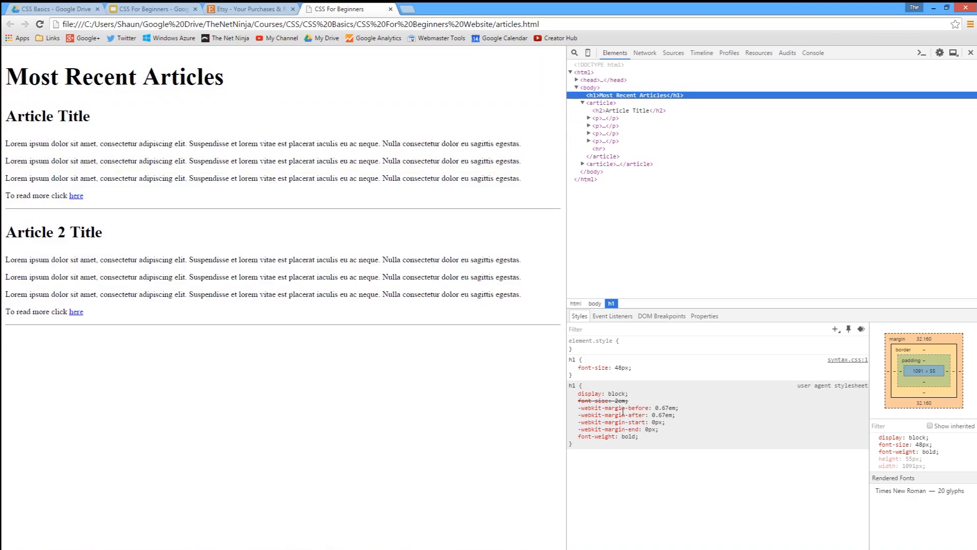
mouse_move(558, 406)
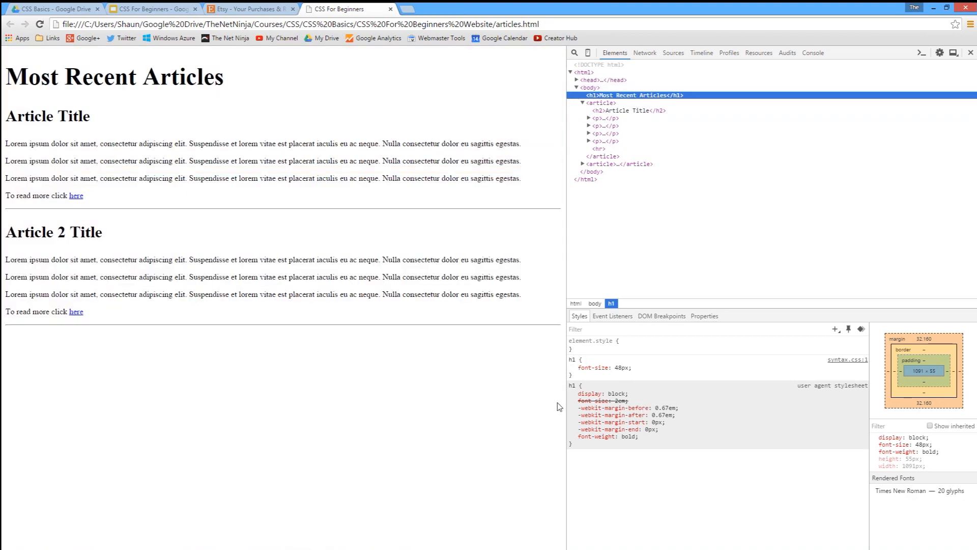
mouse_move(792, 407)
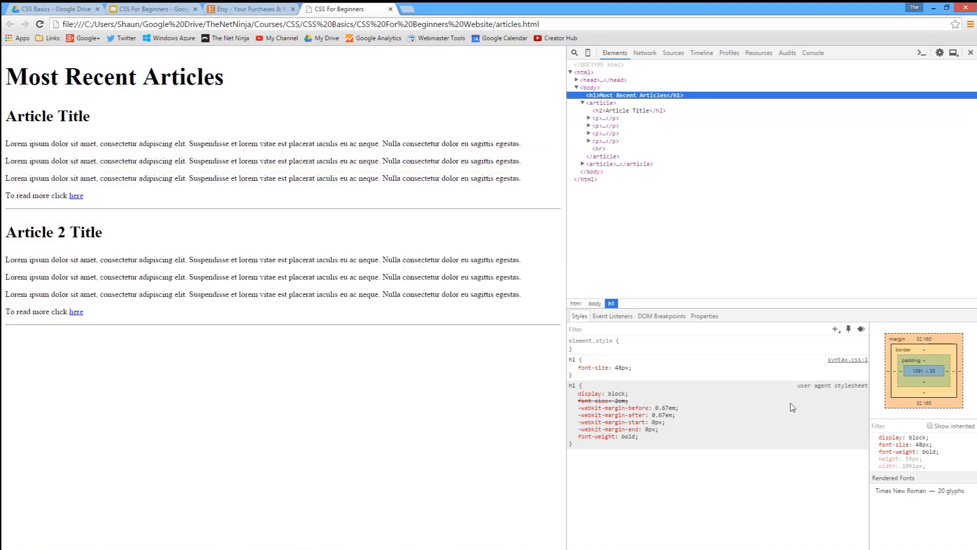
mouse_move(895, 399)
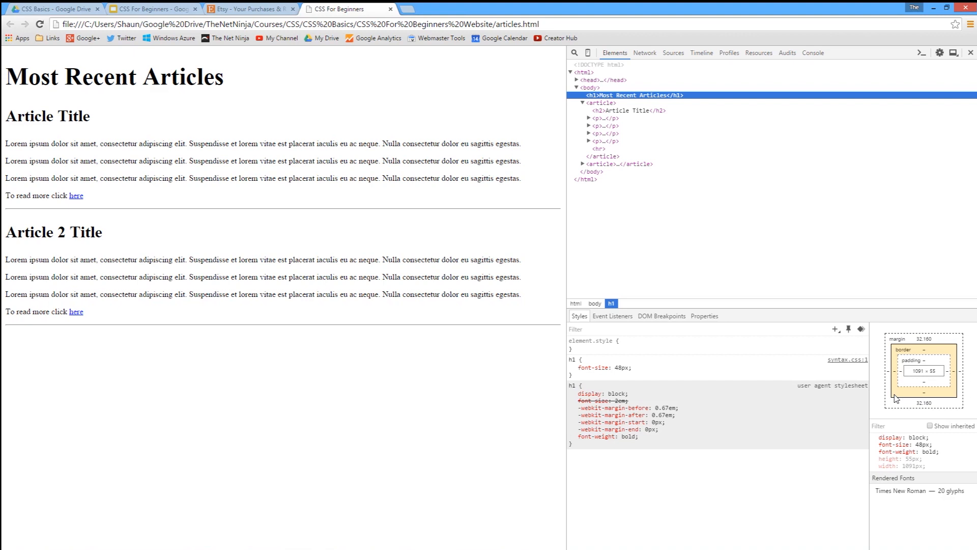
mouse_move(635, 424)
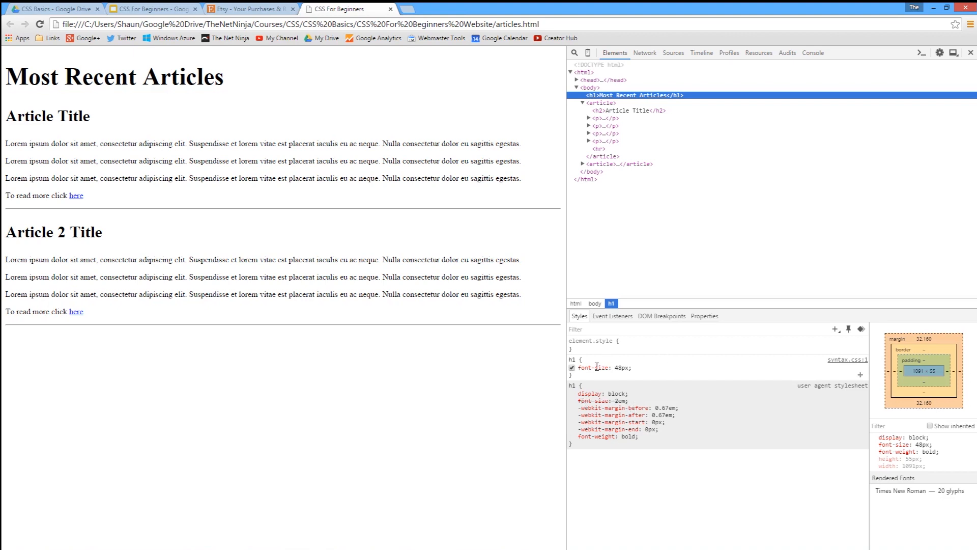
Switch off the h1 font-size: 48px rule in the Styles pane so the heading falls to 2em
left_click(571, 367)
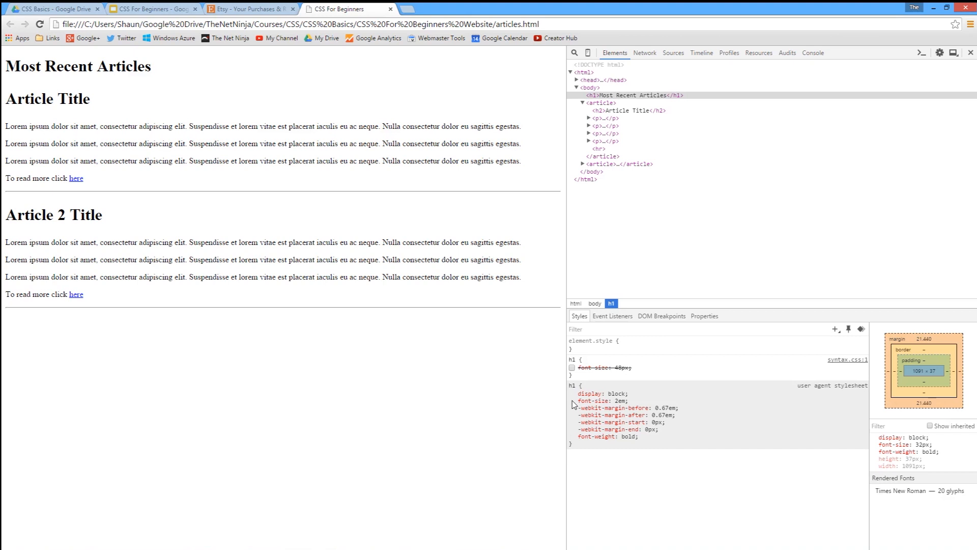
mouse_move(586, 393)
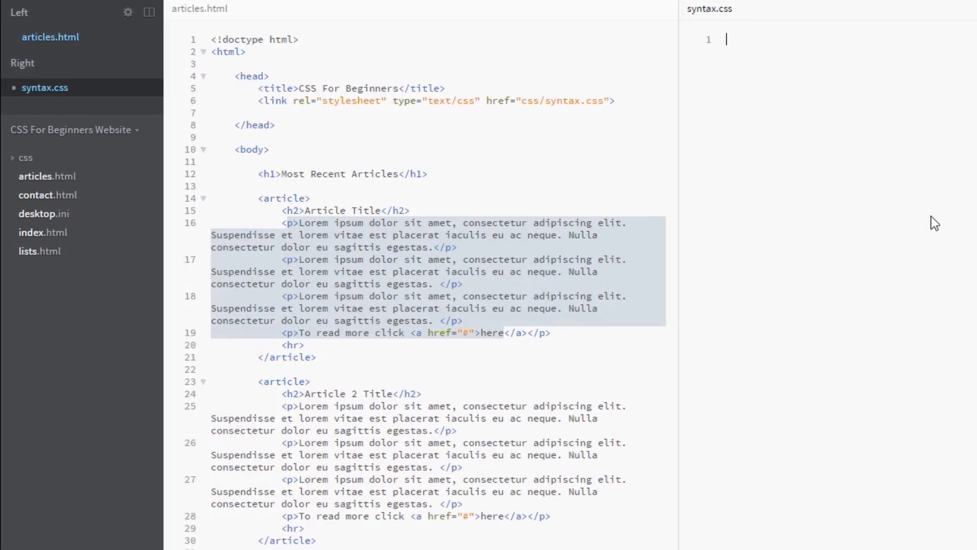
mouse_move(940, 218)
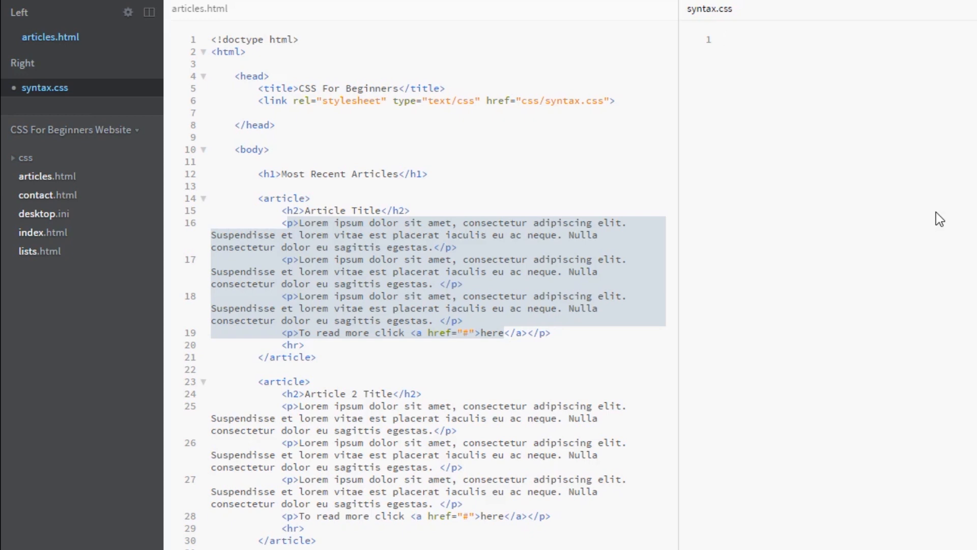
Write an article rule in the emptied syntax.css setting font-size to 16px
left_click(725, 39)
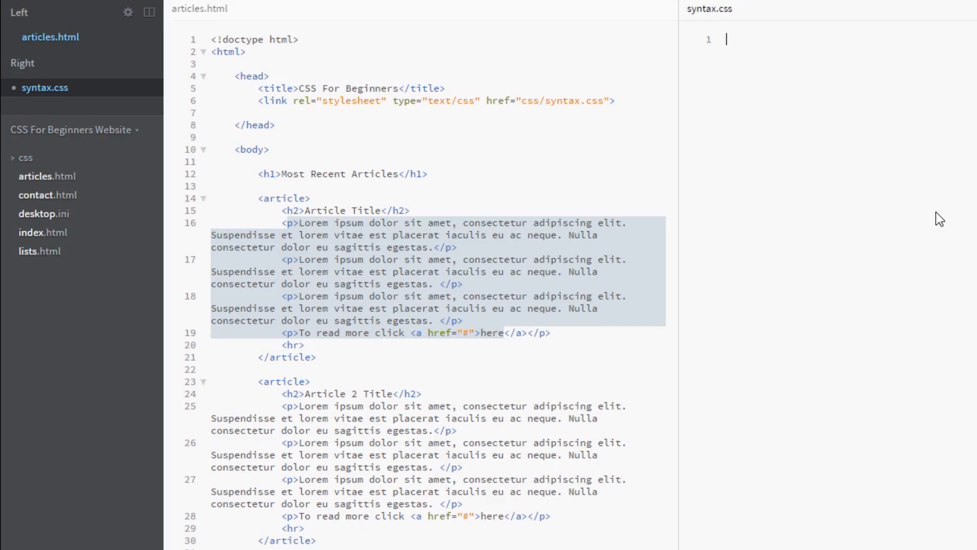
type("art")
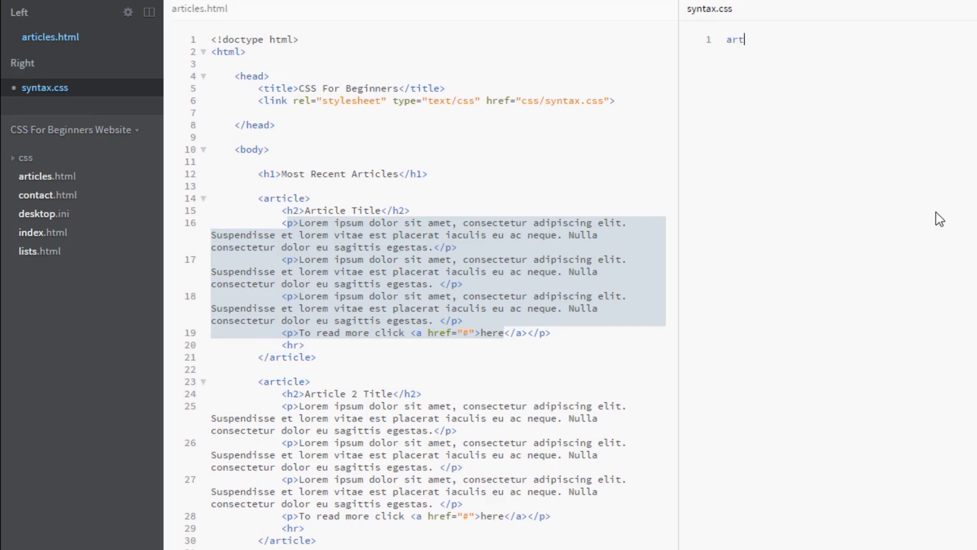
type("icle{}")
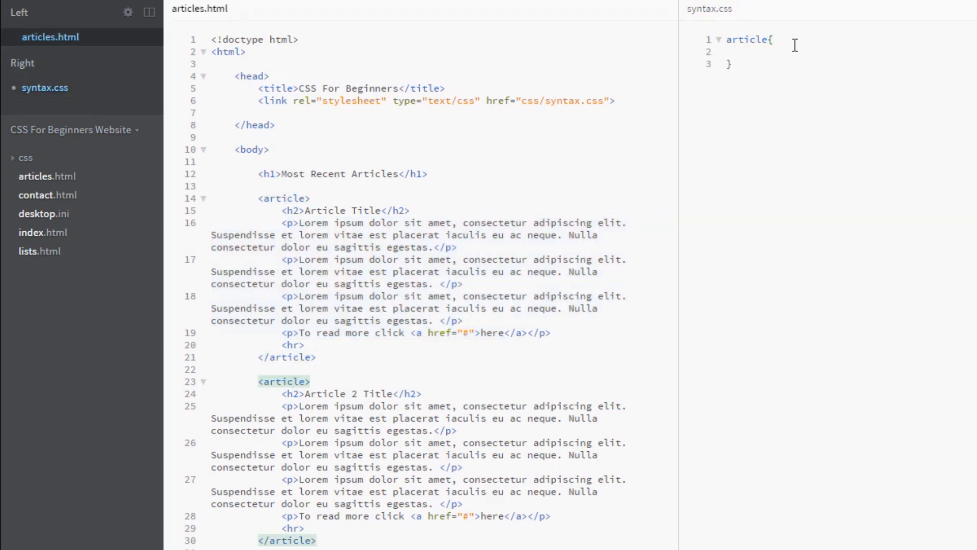
type("f")
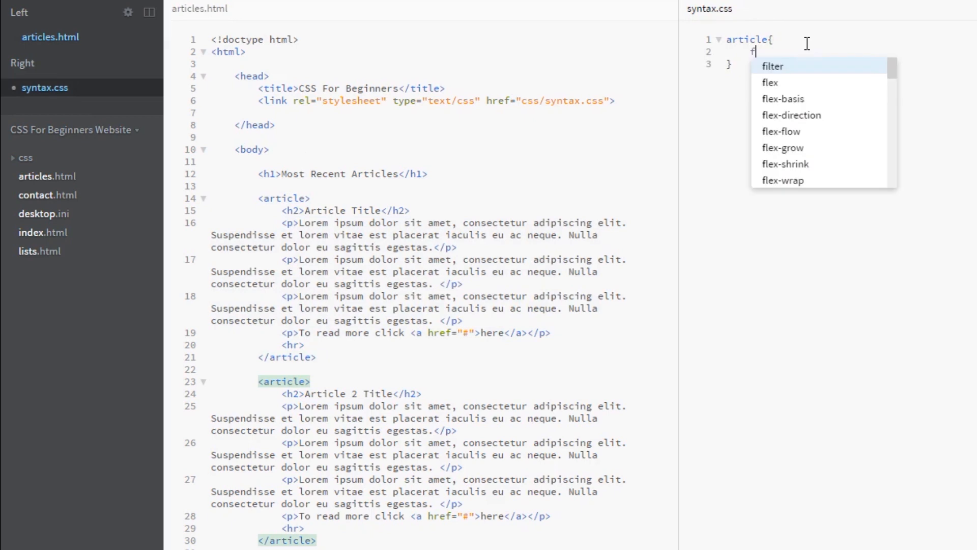
type("ont-size")
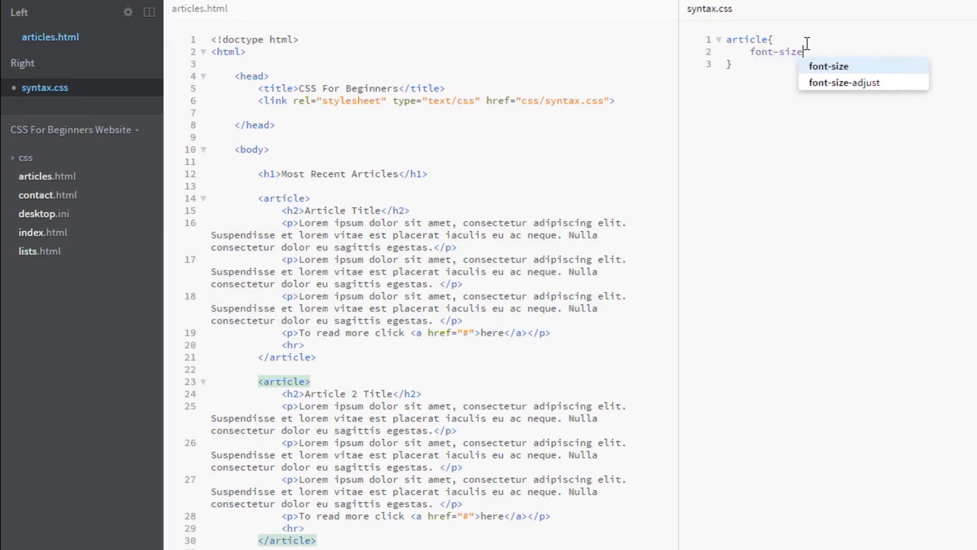
type(": 16px;")
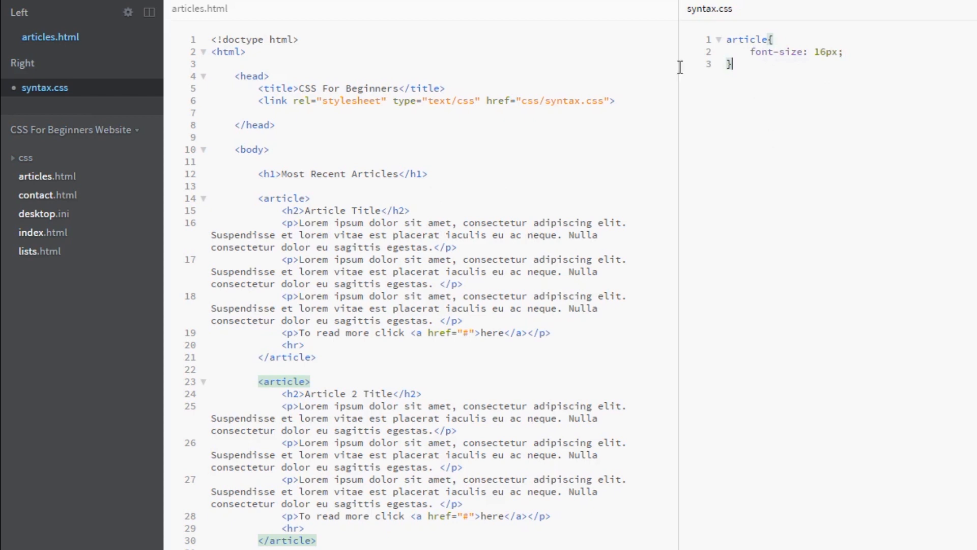
mouse_move(329, 406)
type("arti")
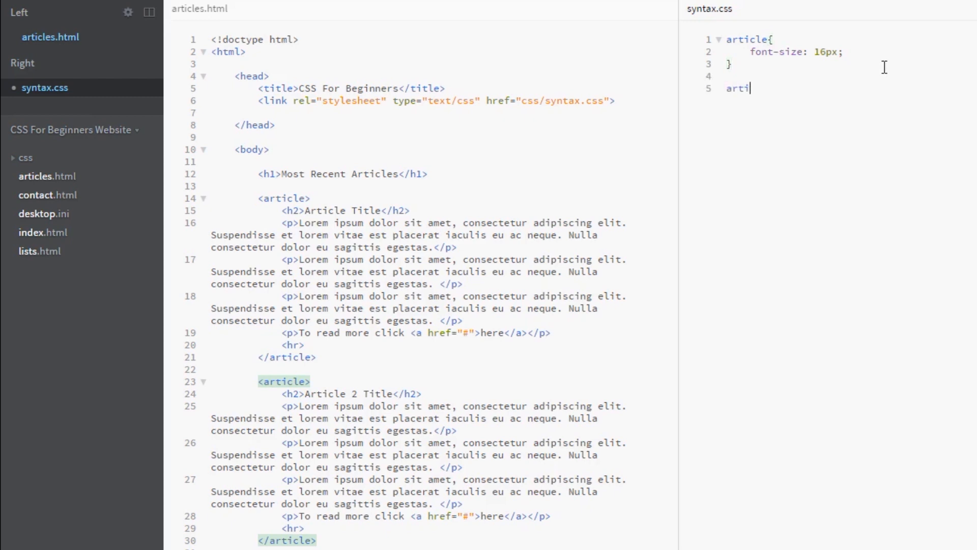
Add an article h2 rule with an em-based font-size
type("cle h2")
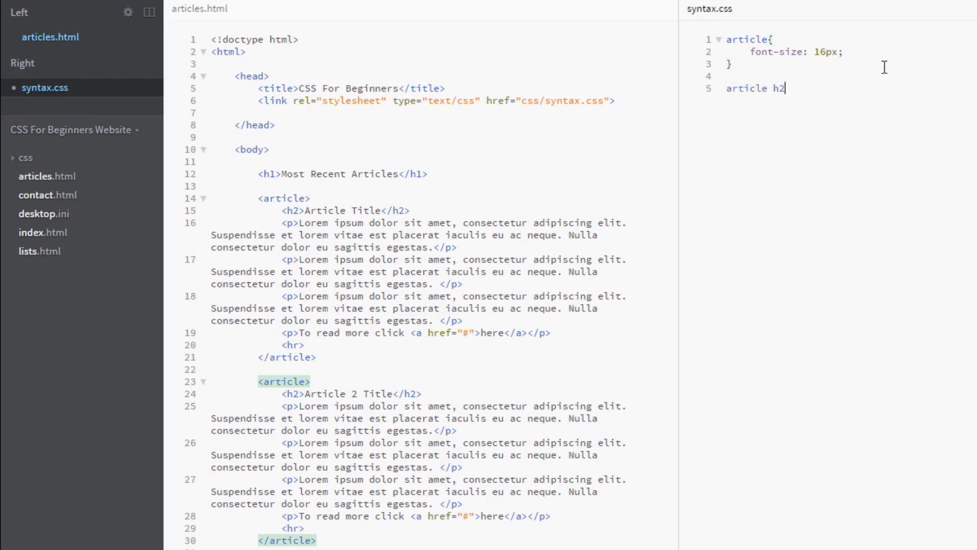
type("{")
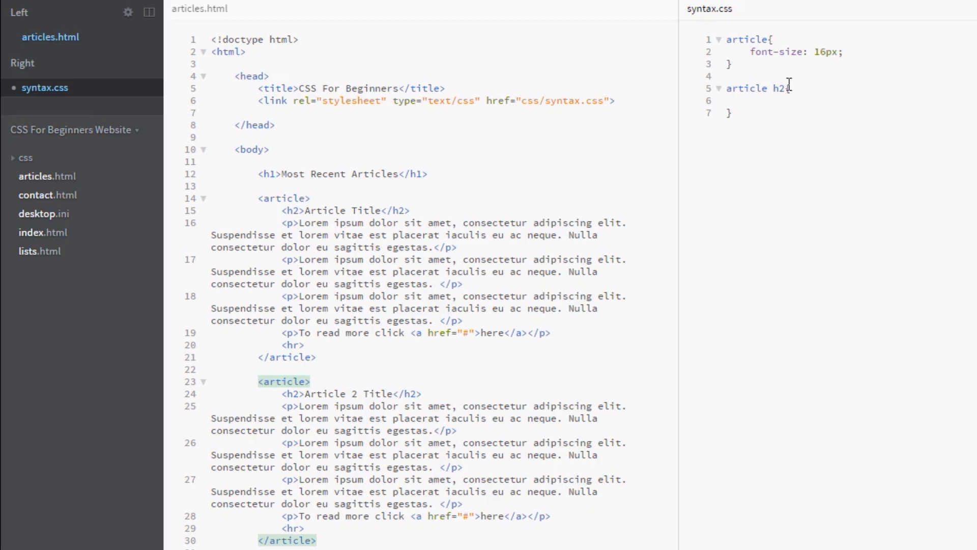
type("font-size: 3")
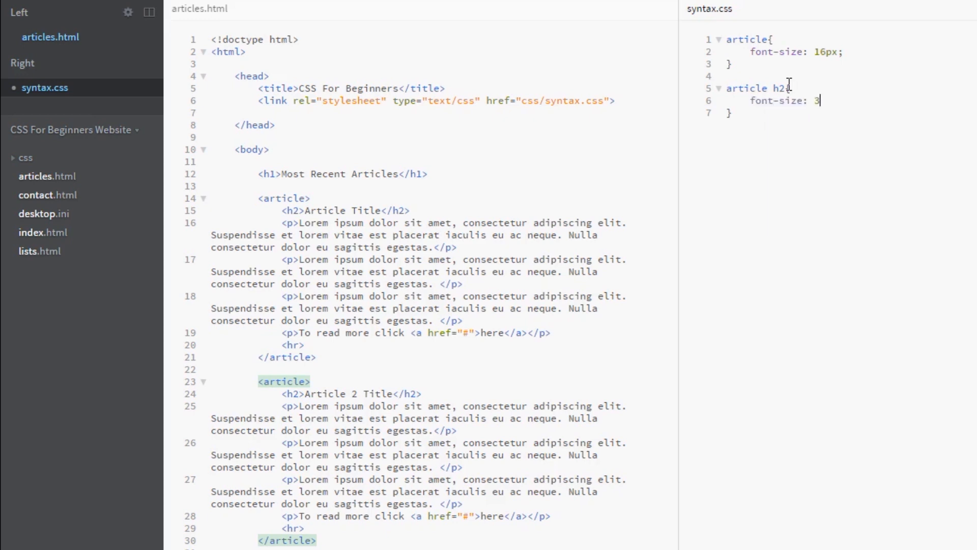
type("em;")
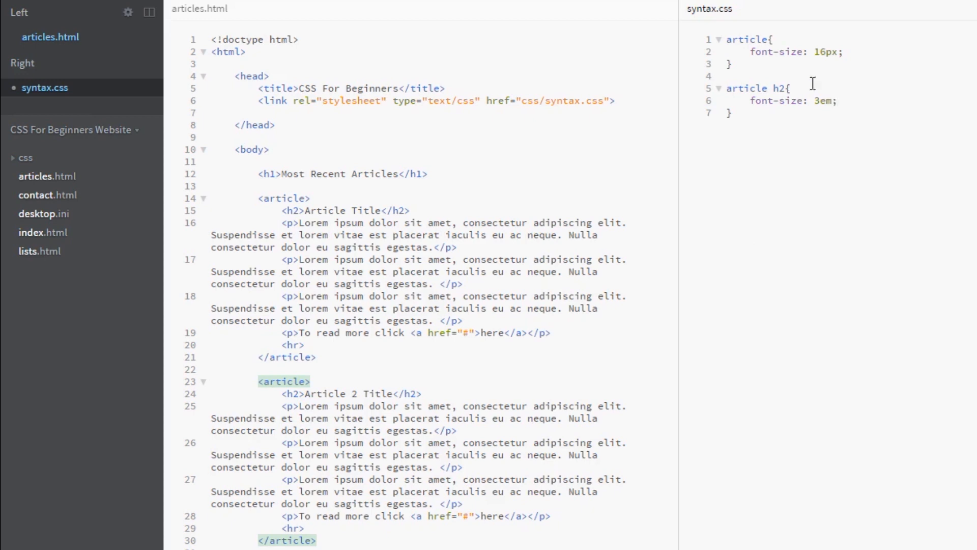
Change the article h2 font-size from 3em to 4em
double_click(828, 101)
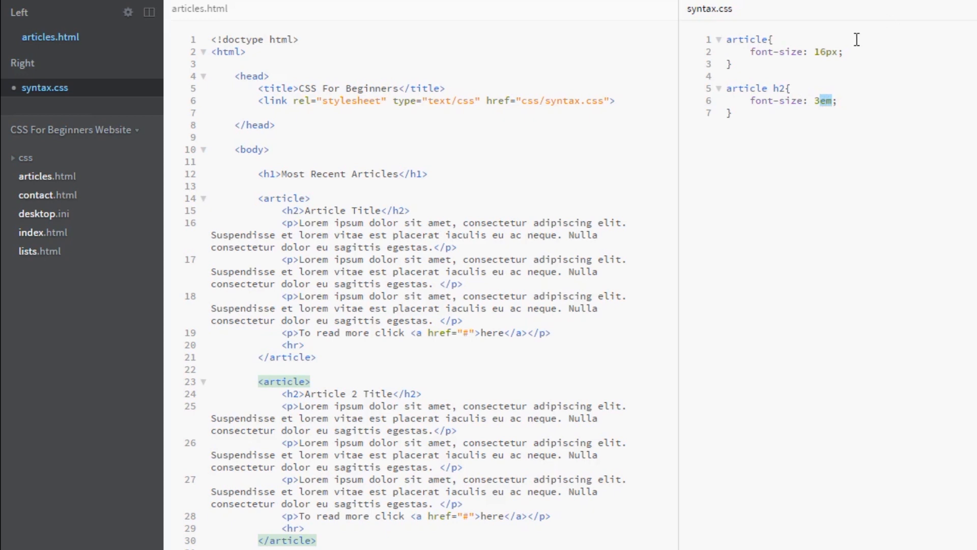
left_click(857, 51)
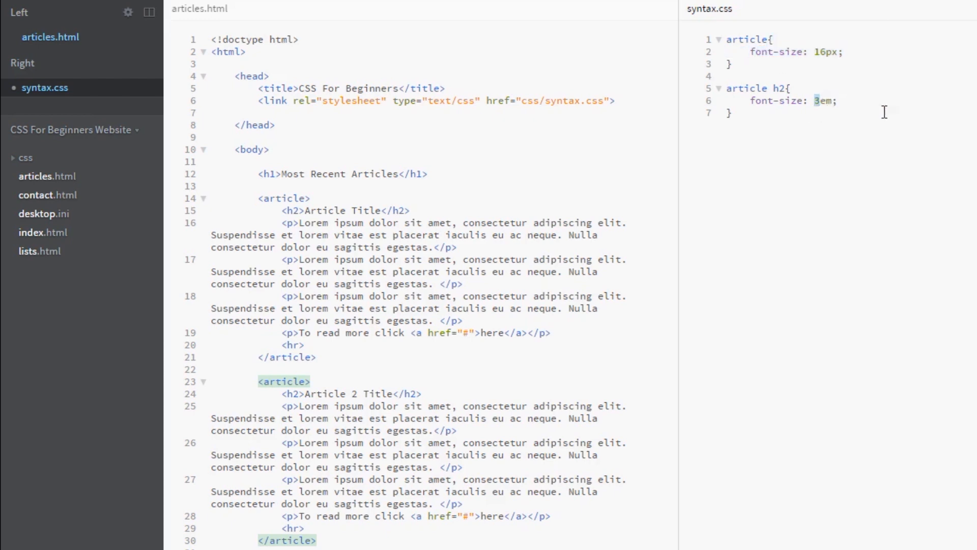
left_click(729, 111)
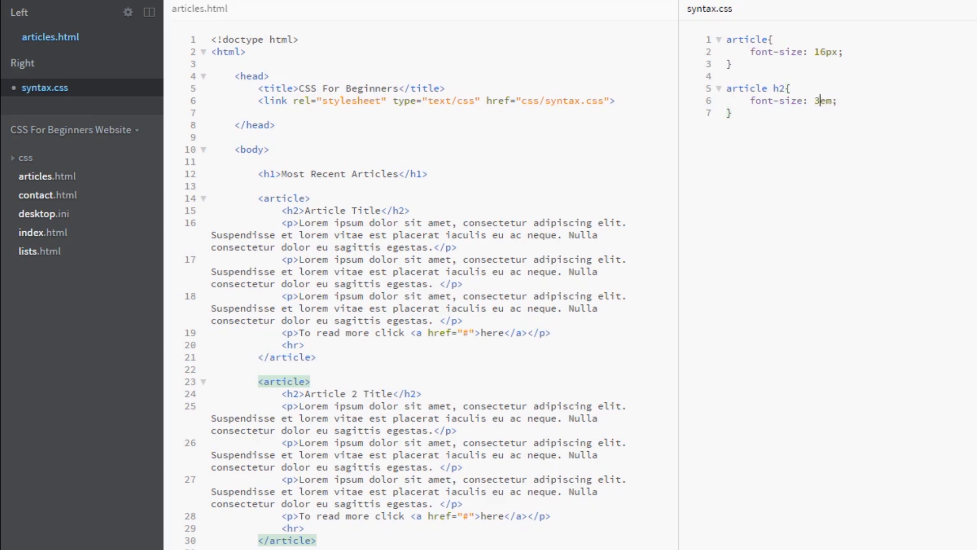
type("4")
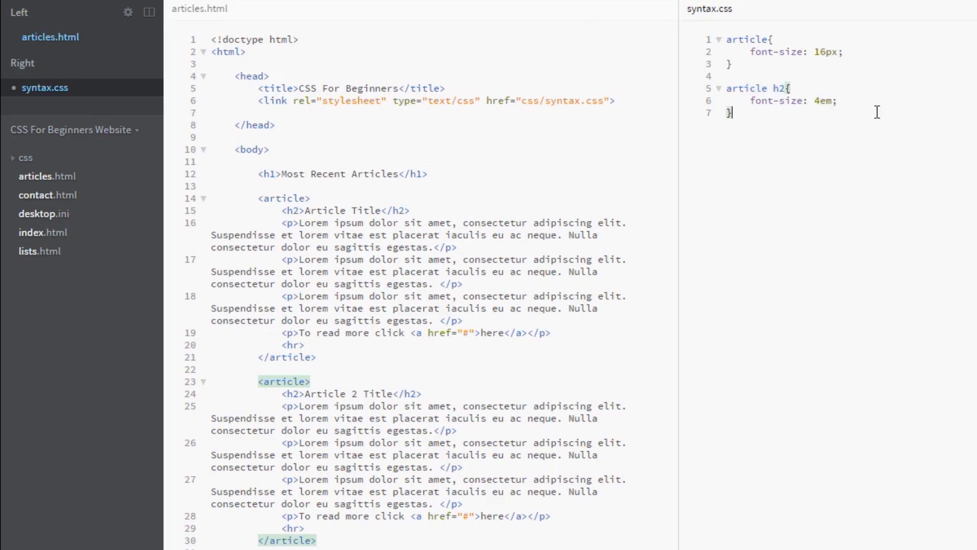
Reveal articles.html in File Explorer and open it in Google Chrome Canary
right_click(46, 176)
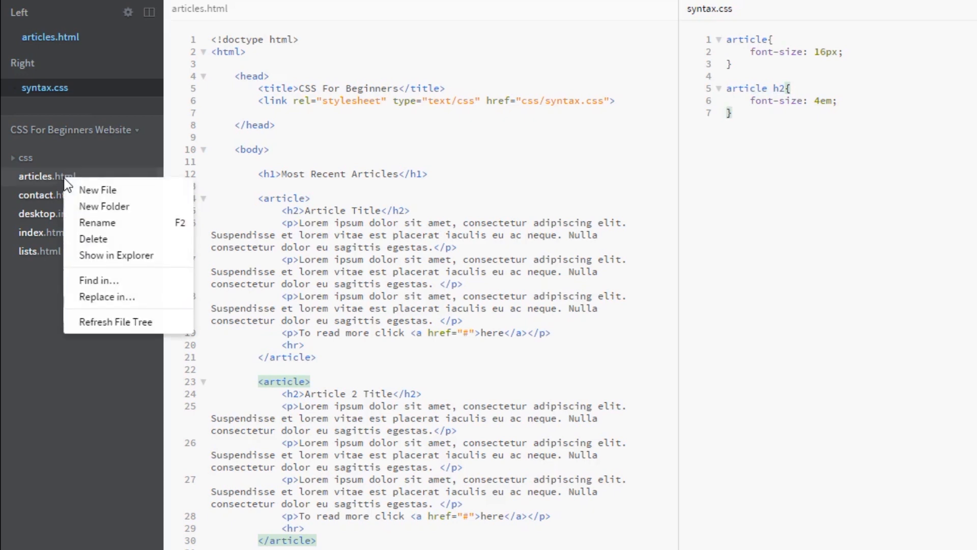
left_click(116, 255)
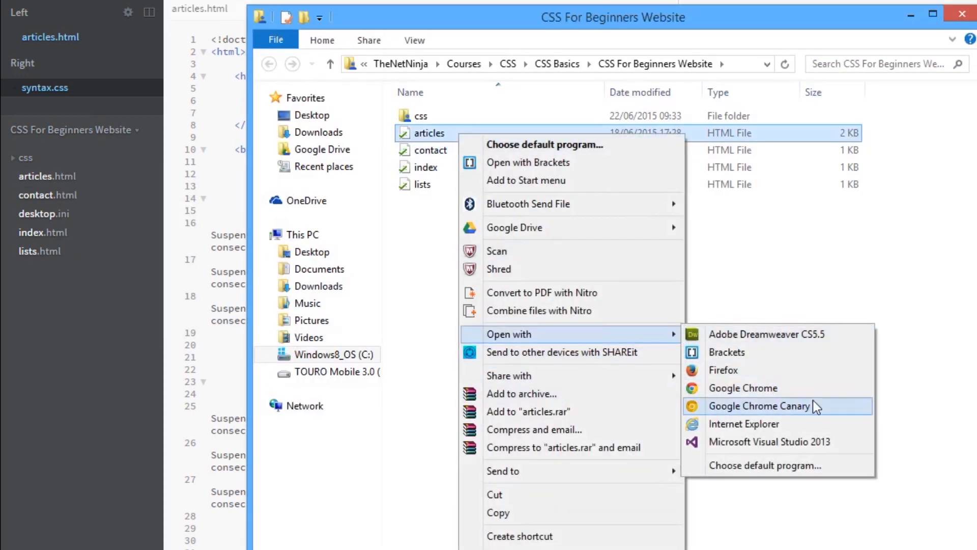
left_click(759, 406)
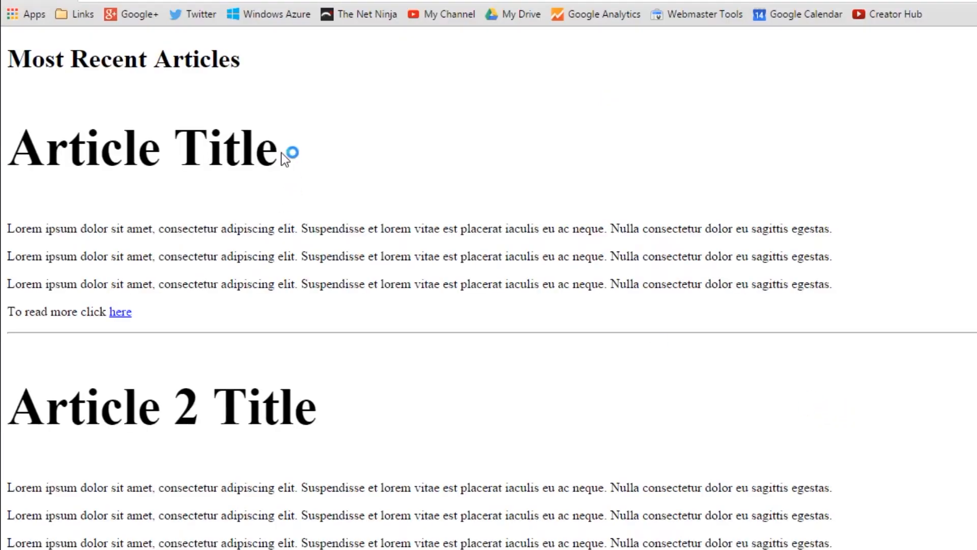
Back in Brackets, highlight the 4em value of the article h2 rule
double_click(162, 407)
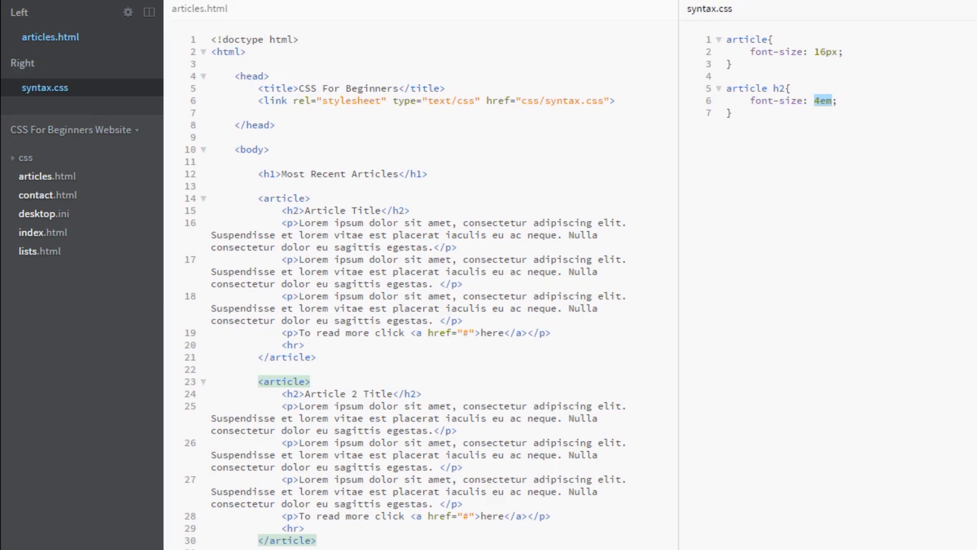
Add an article p rule below h2 with font-size 50%
left_click(837, 112)
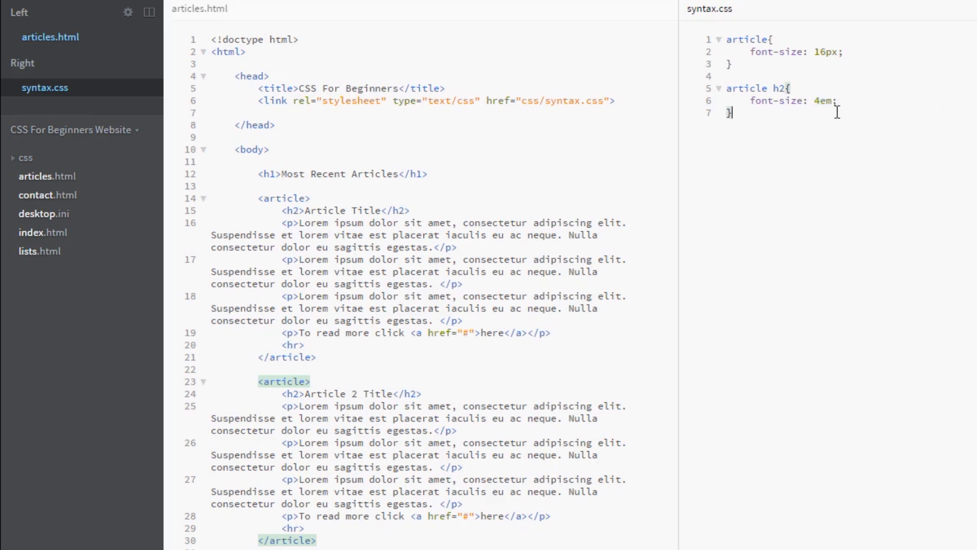
type("artic")
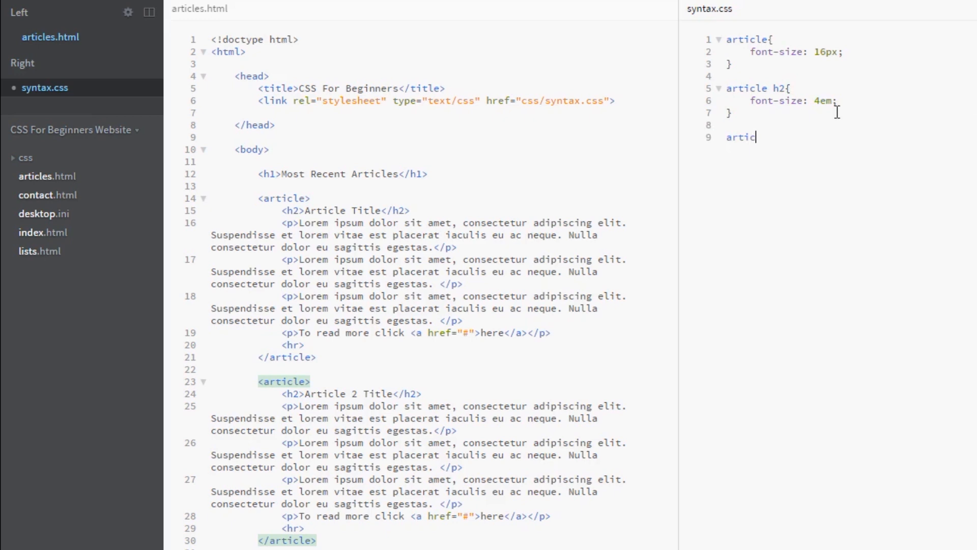
type("p{}")
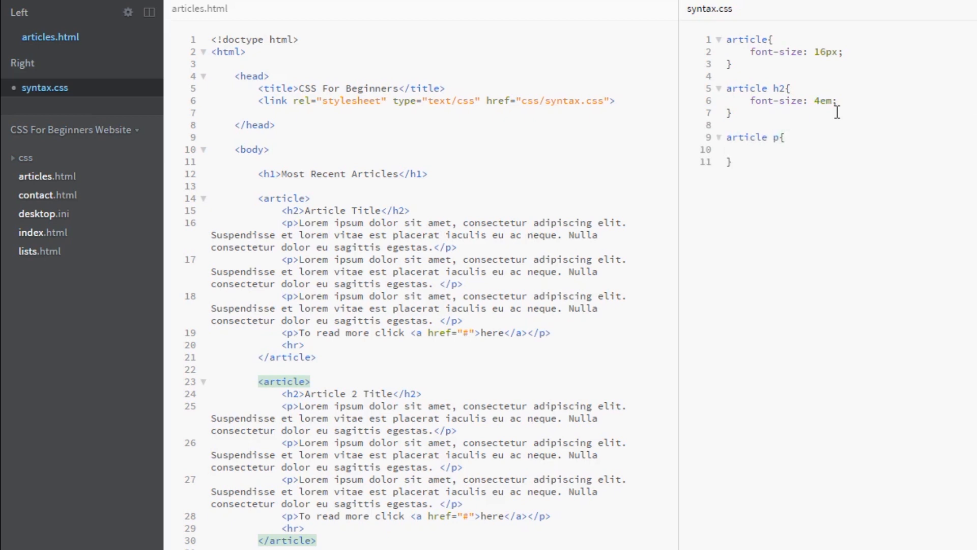
type("font-size:")
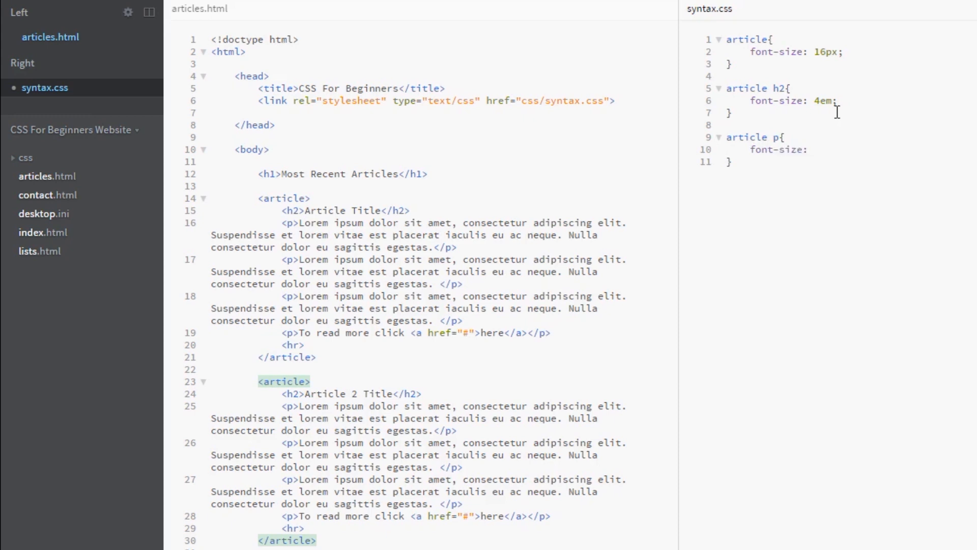
left_click(810, 148)
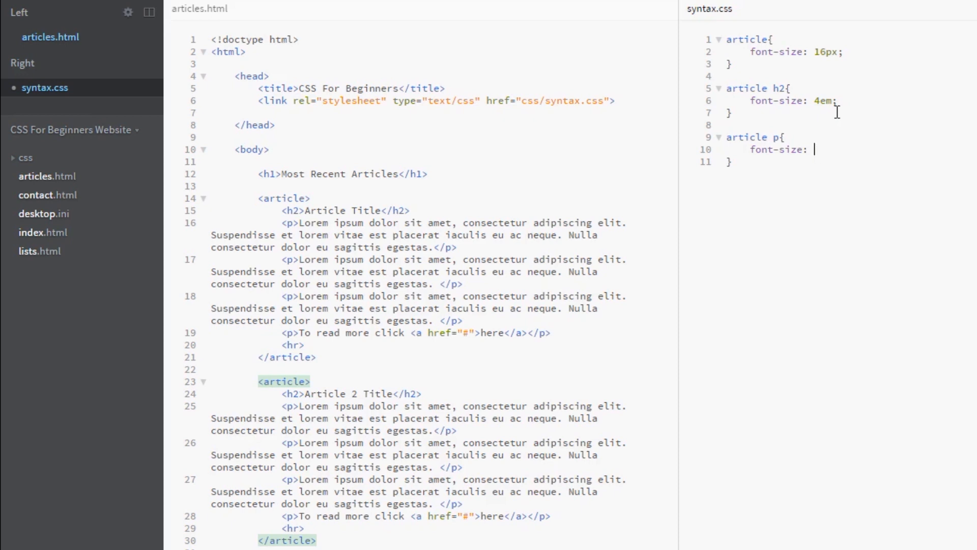
type("50%;")
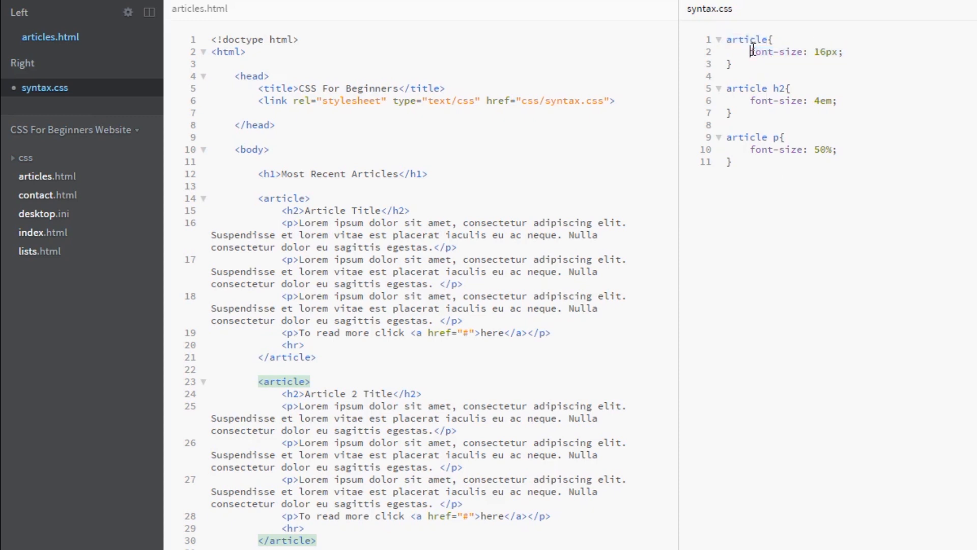
Re-select and re-enter the article p font-size percentage value
left_click(839, 150)
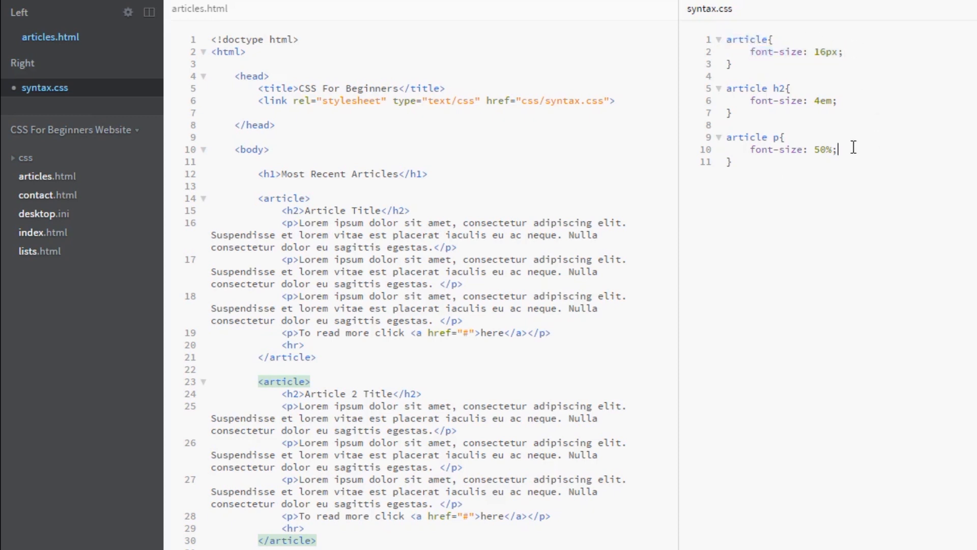
double_click(792, 149)
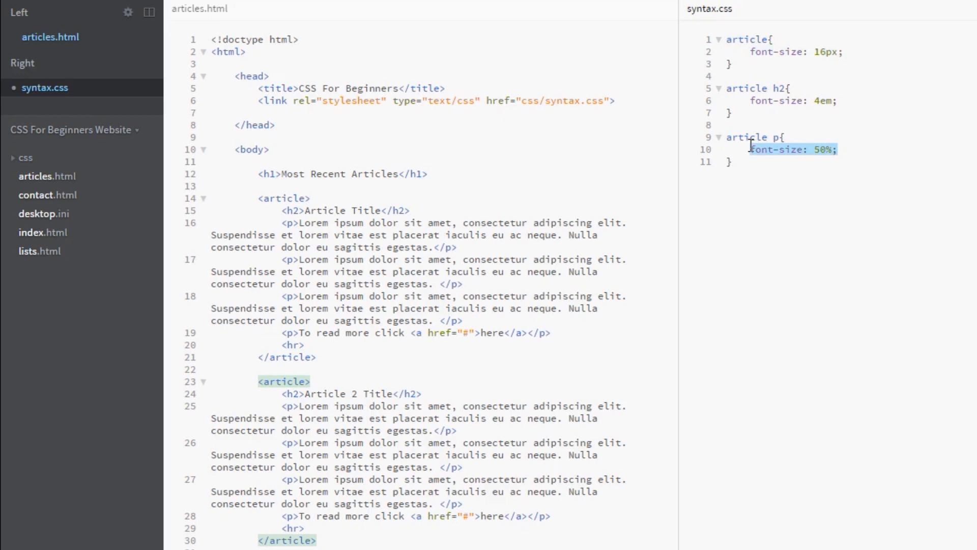
left_click(815, 148)
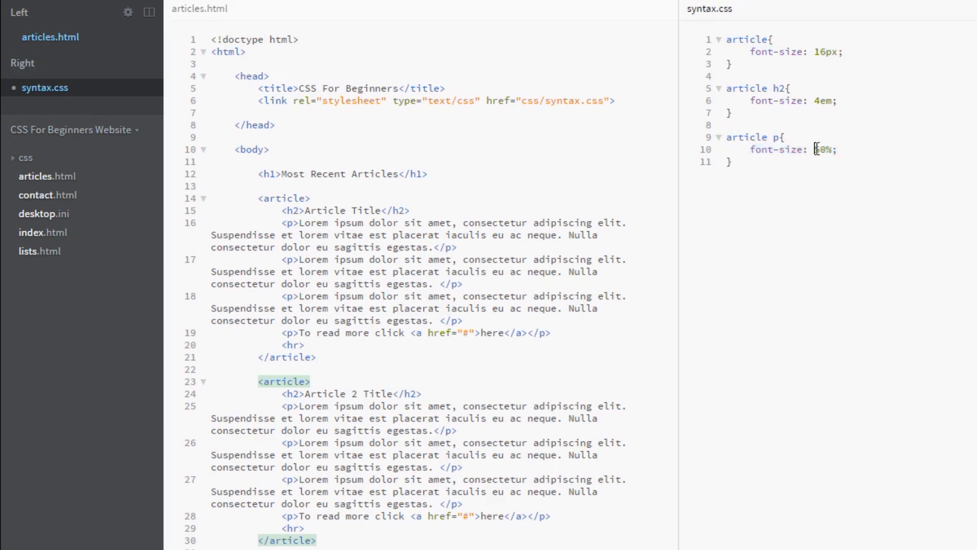
double_click(824, 149)
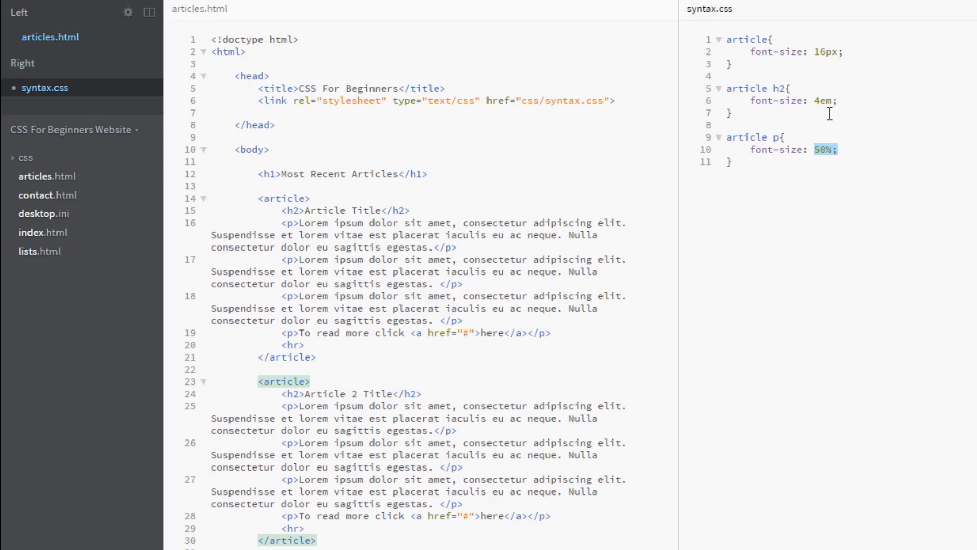
mouse_move(859, 49)
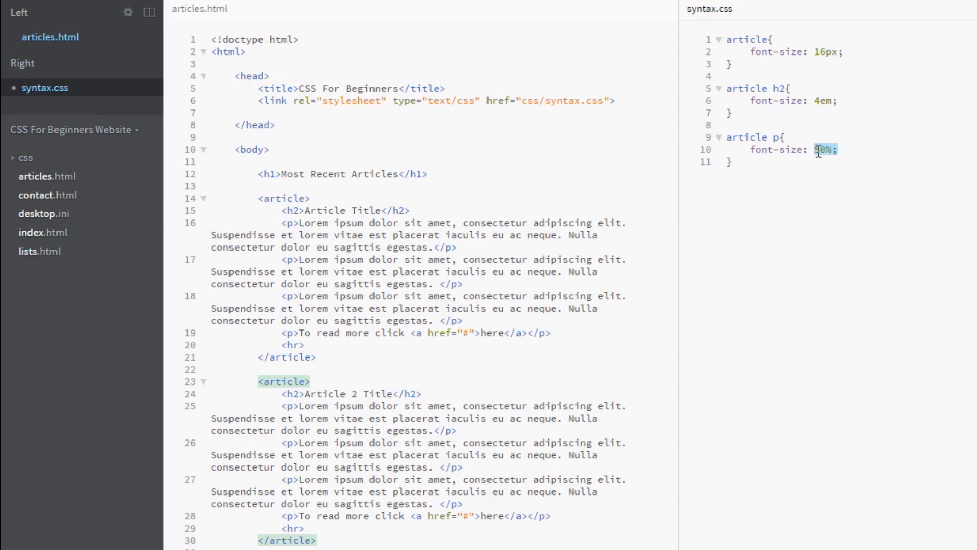
type("50%")
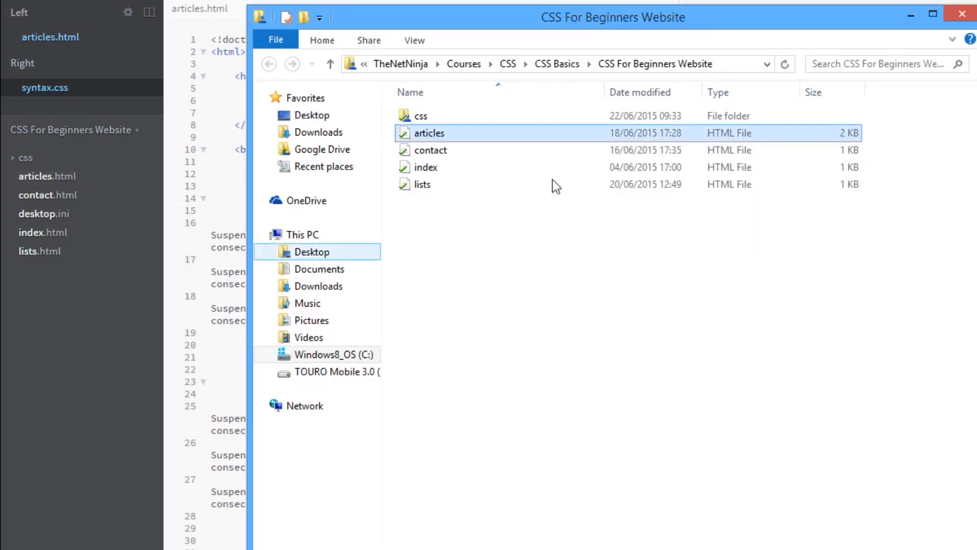
Bring up actions for the articles file in Explorer to preview the 500% paragraphs
right_click(429, 132)
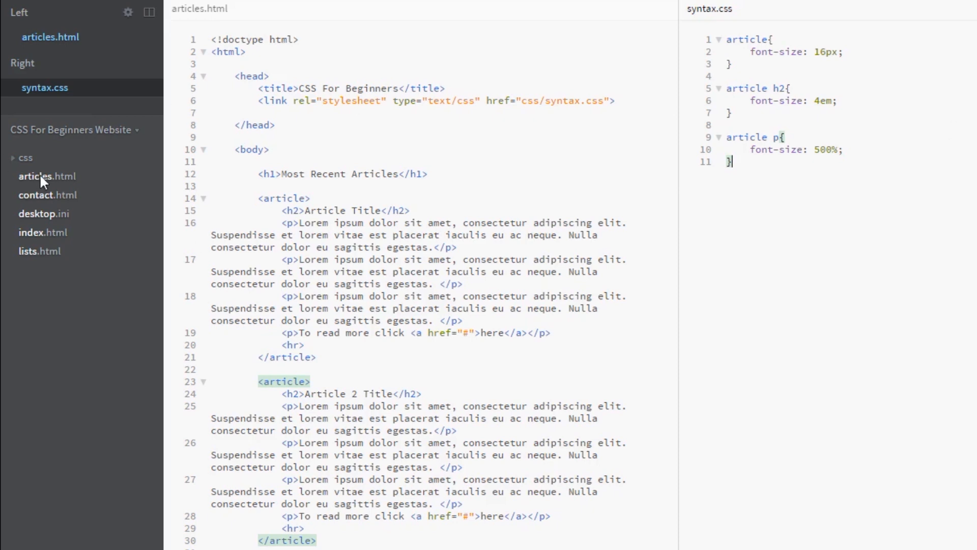
right_click(428, 133)
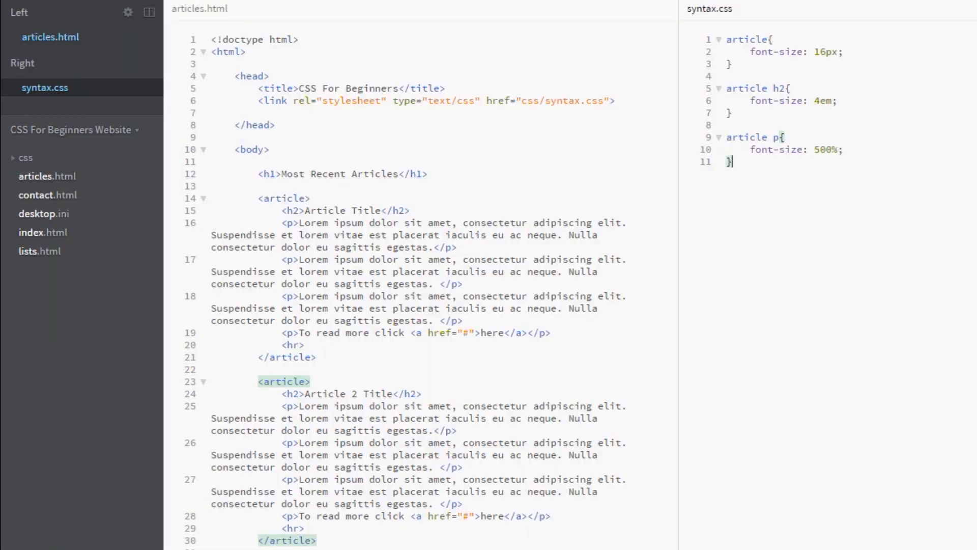
double_click(813, 52)
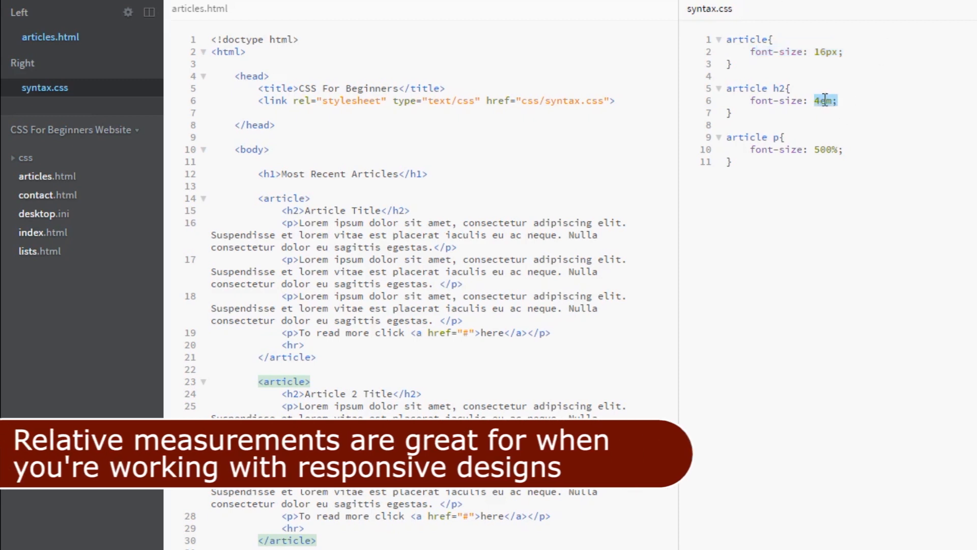
mouse_move(962, 83)
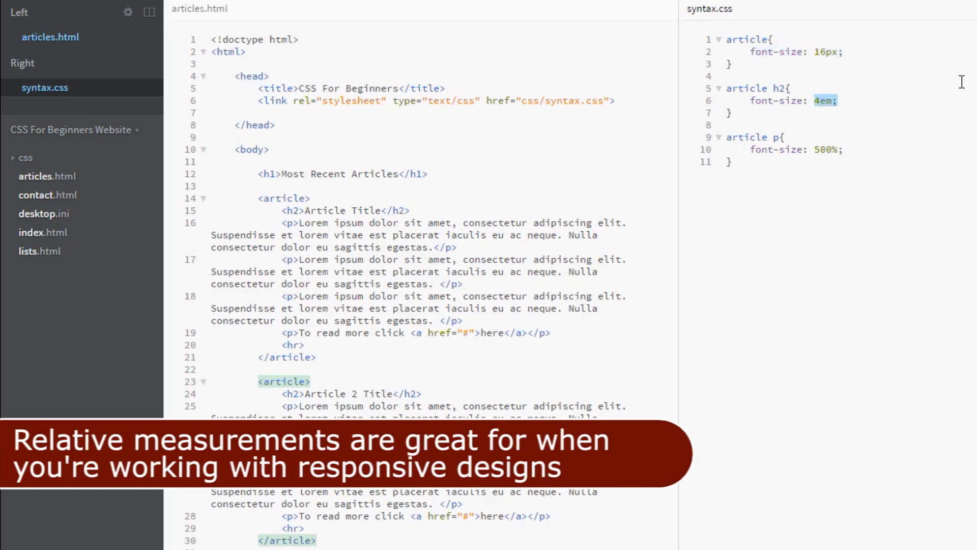